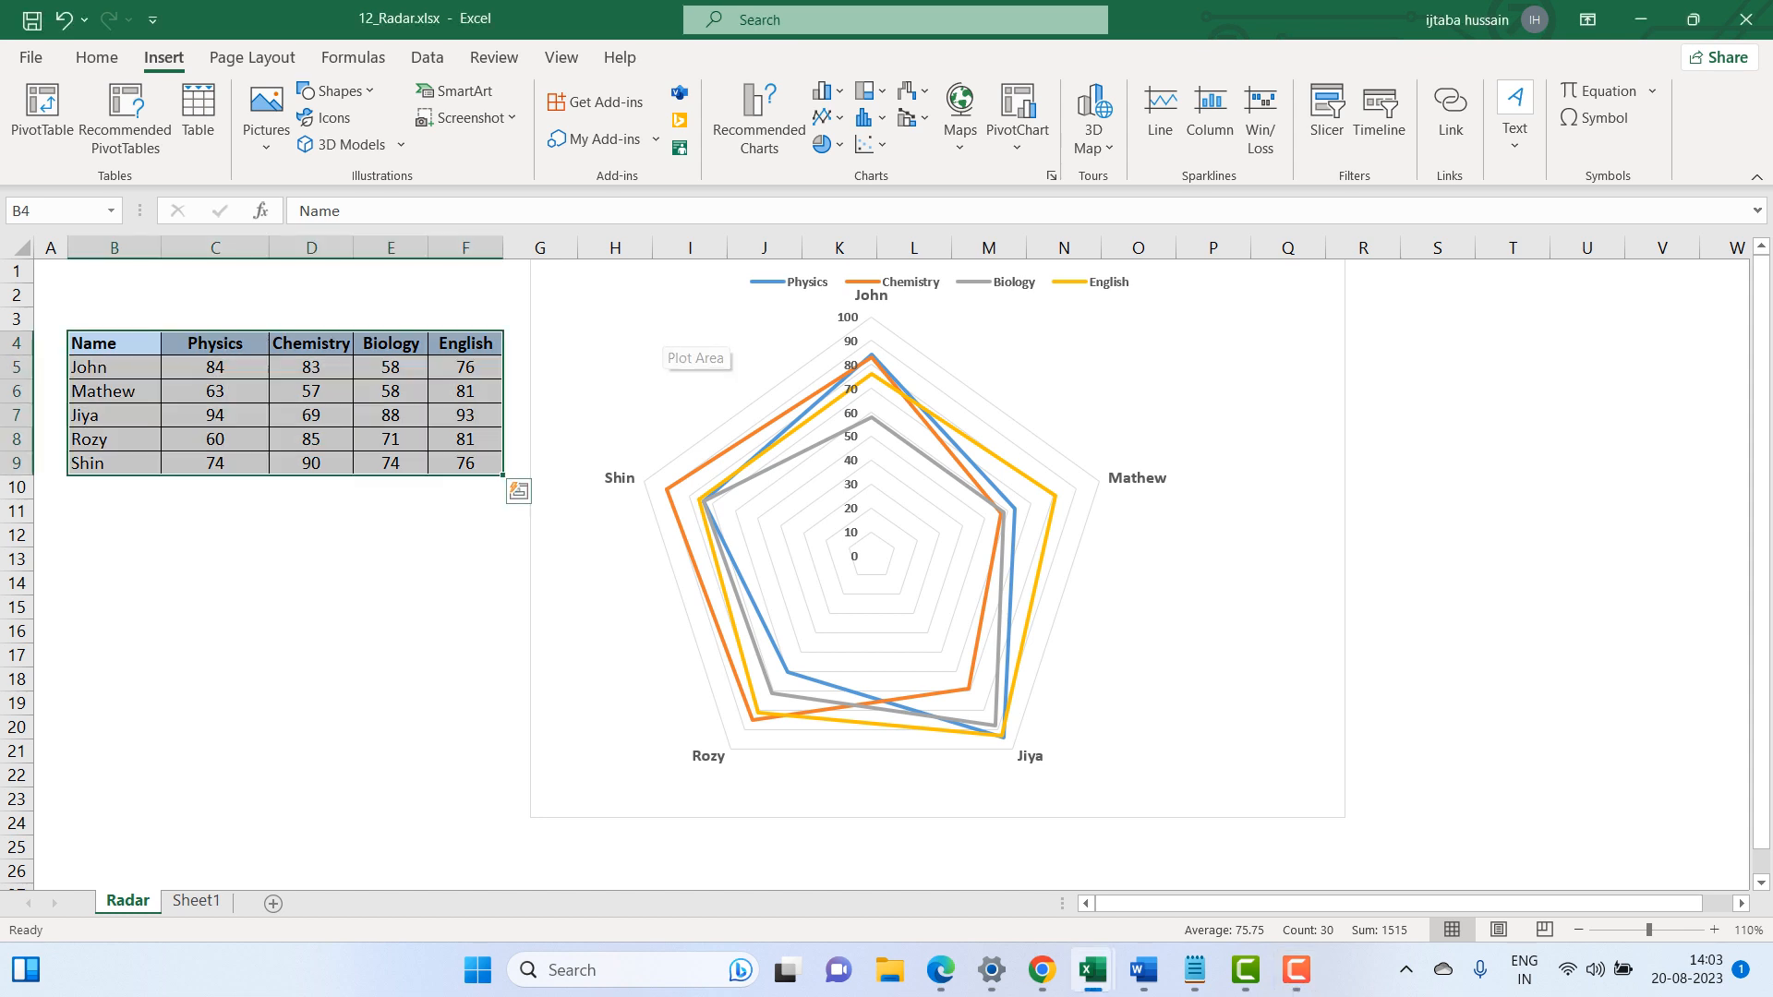
Move to Sheet1 and put the active cell inside the marks table B2:F7
left_click(936, 543)
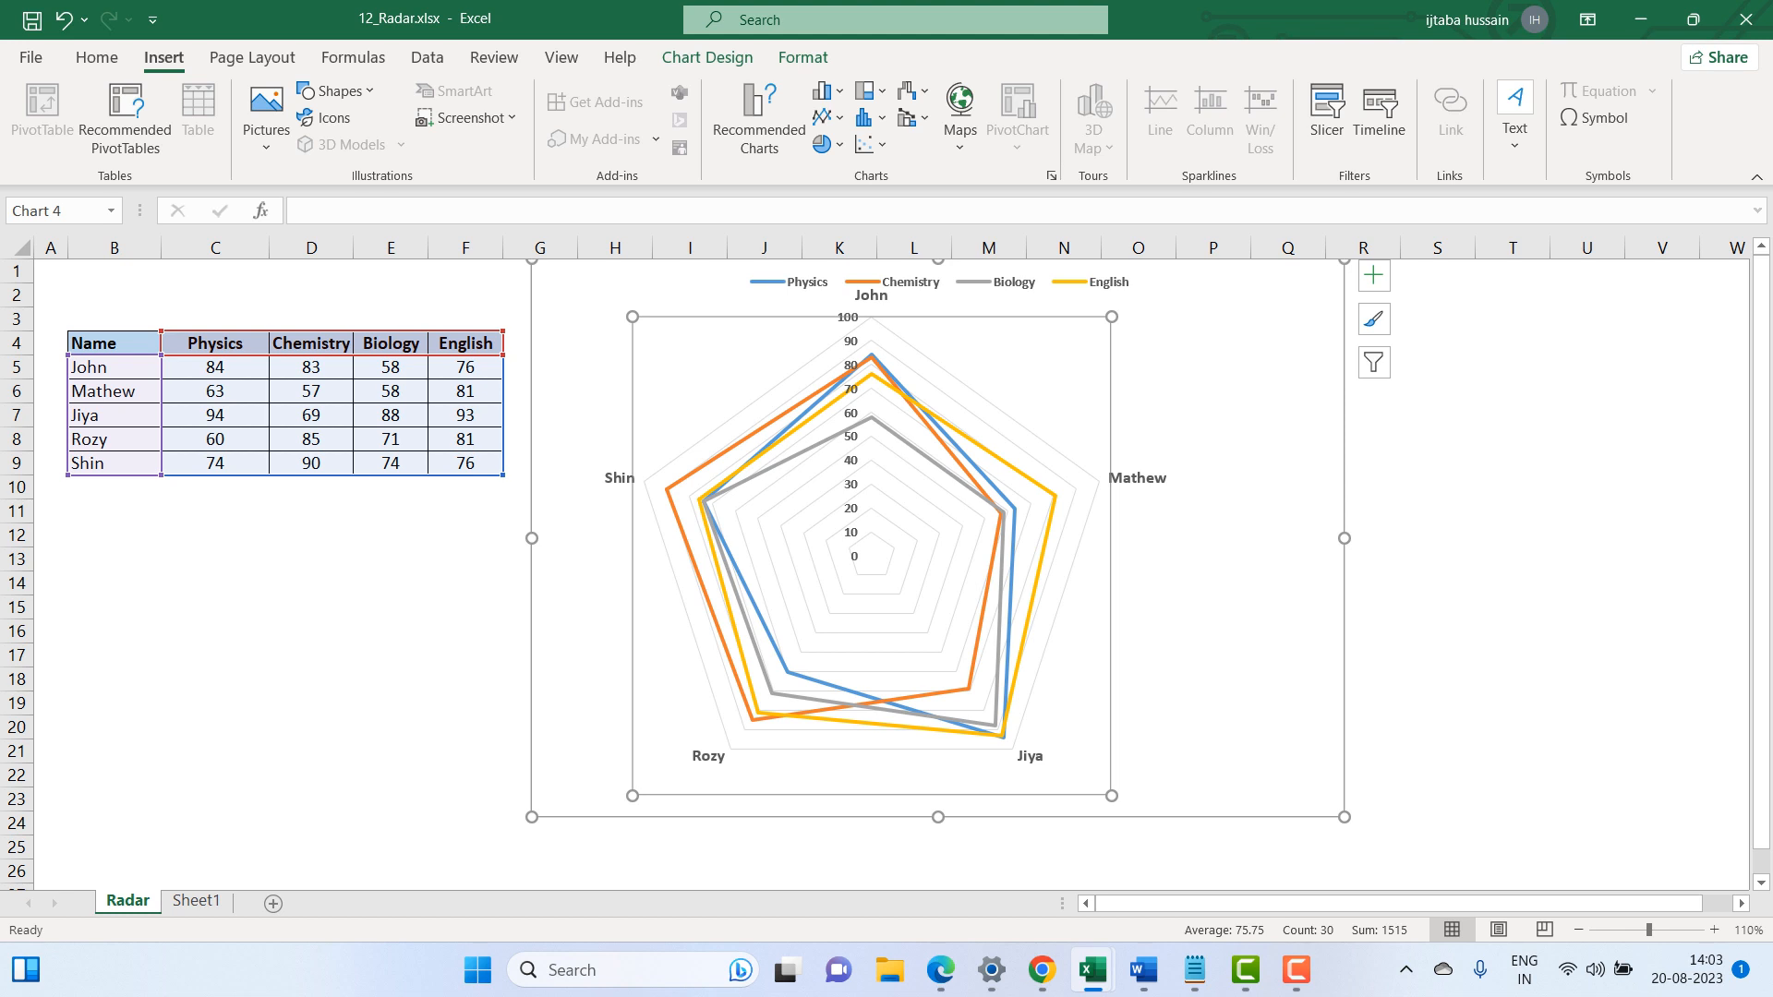
left_click(194, 901)
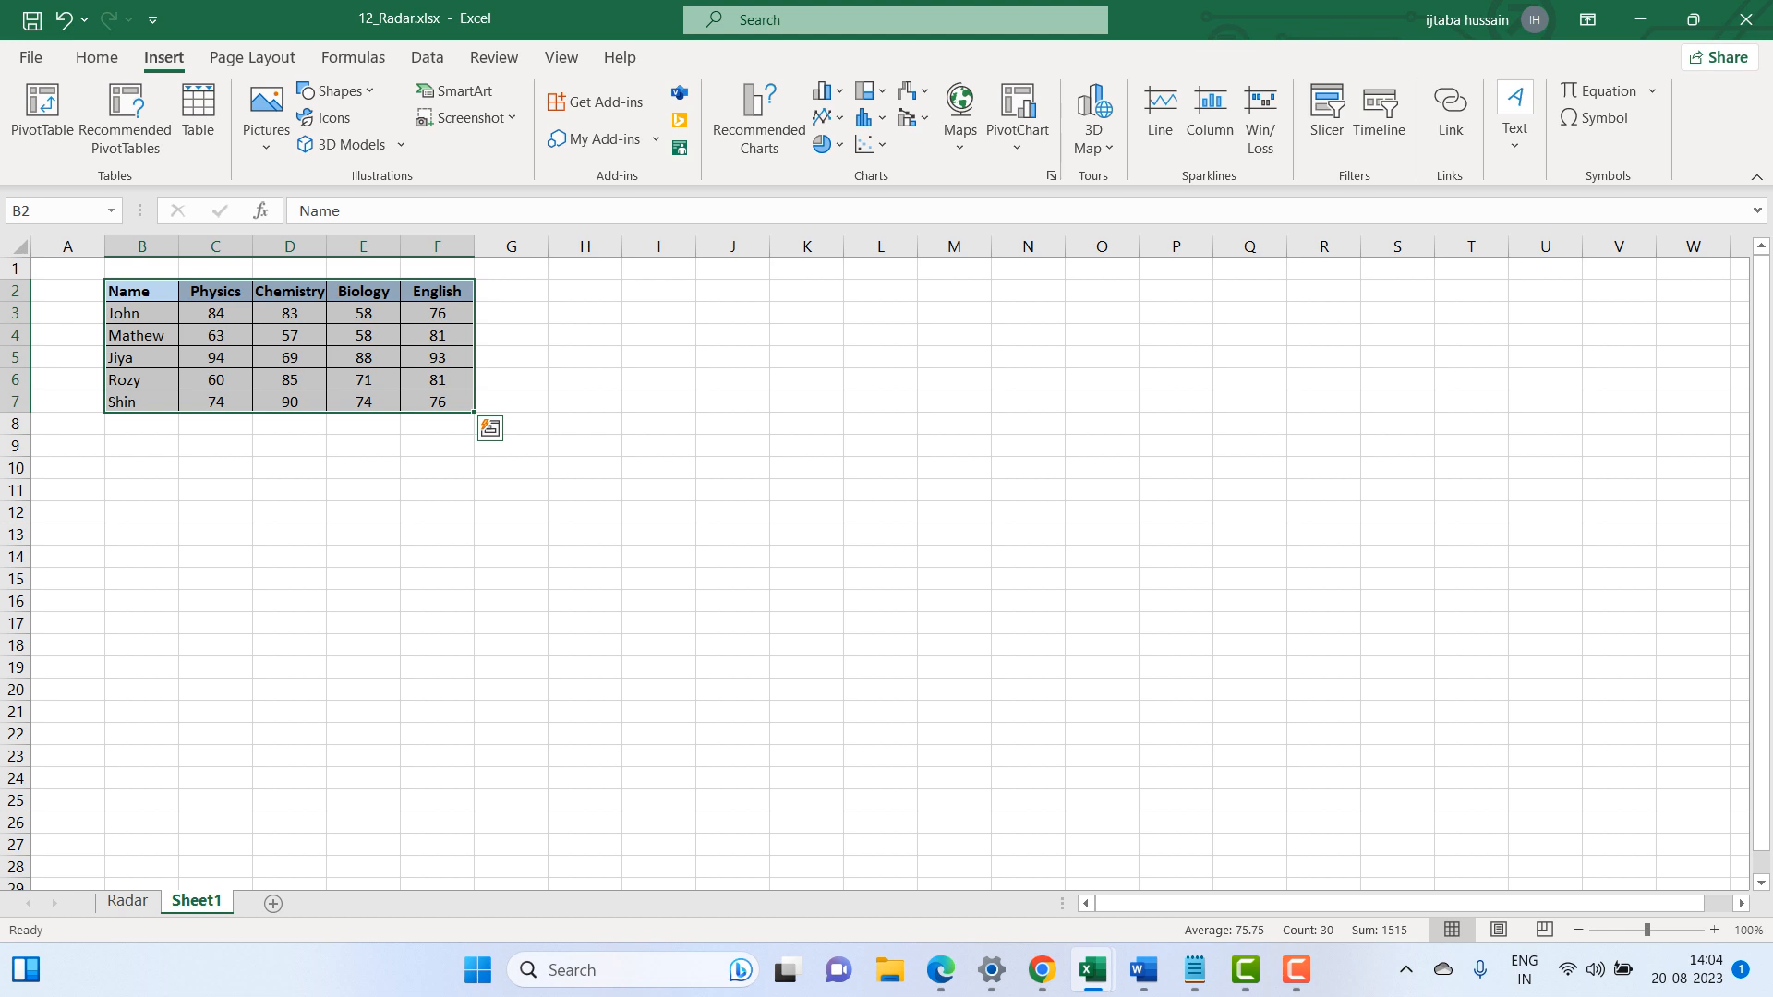
left_click(364, 534)
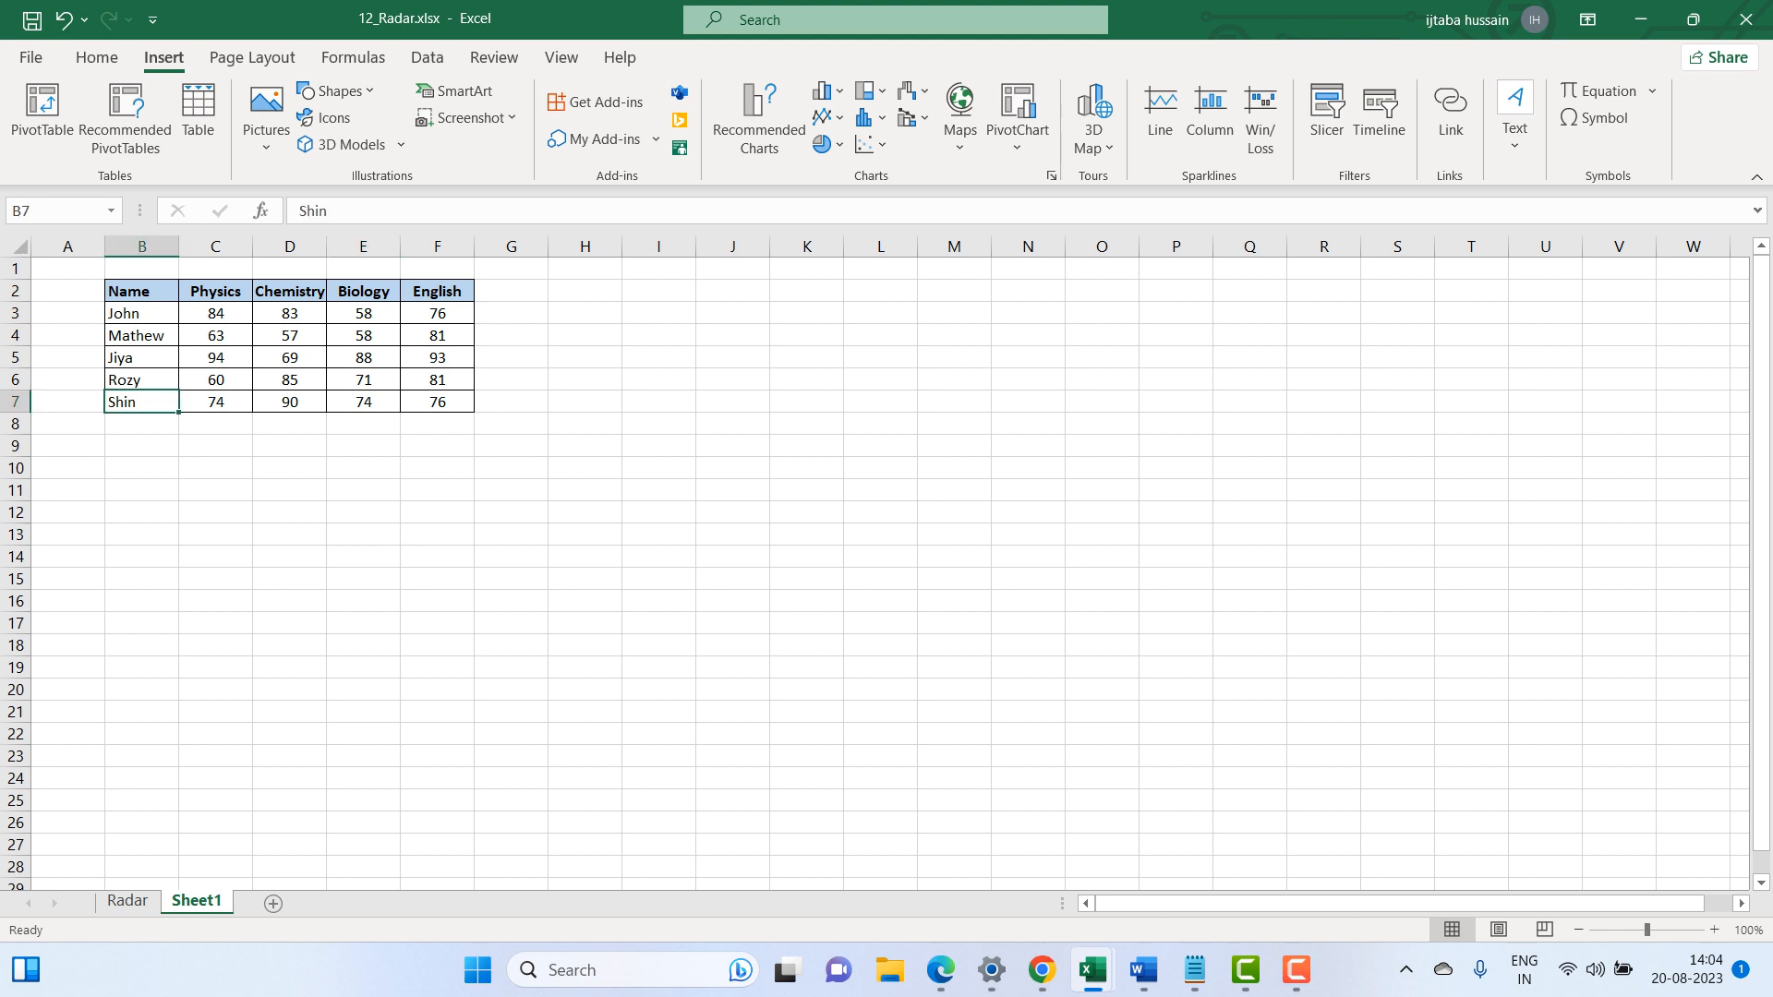
left_click(143, 290)
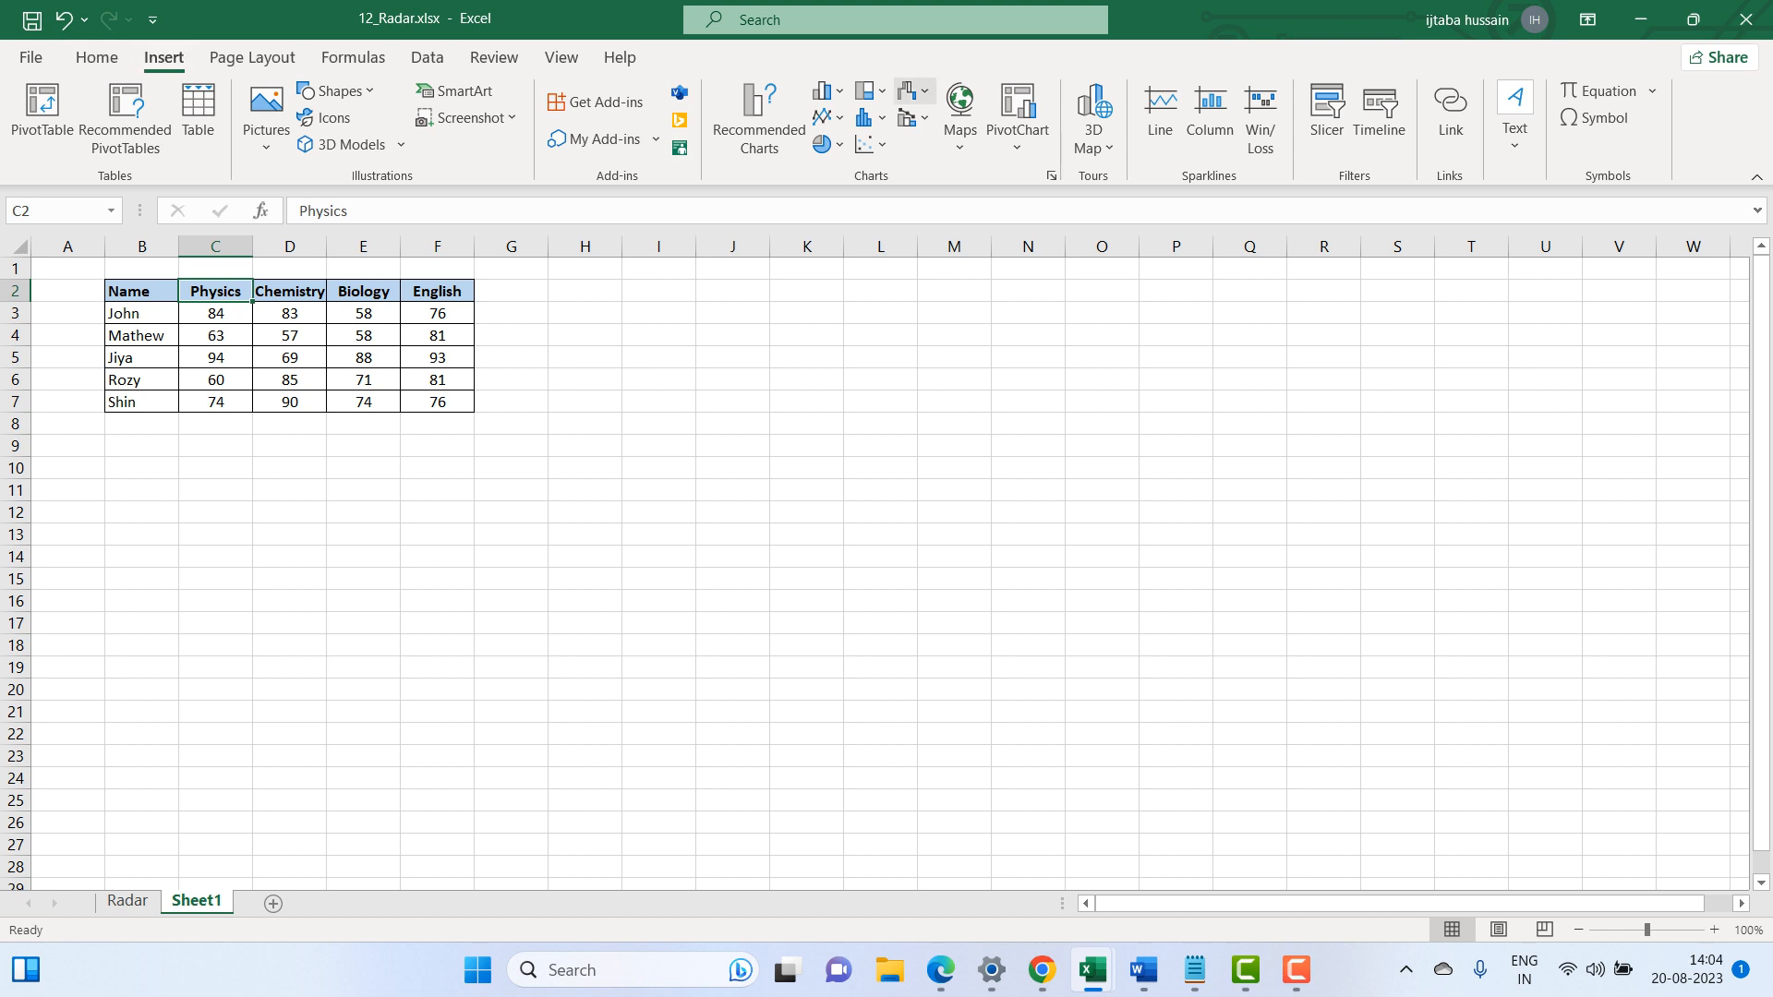
mouse_move(905, 90)
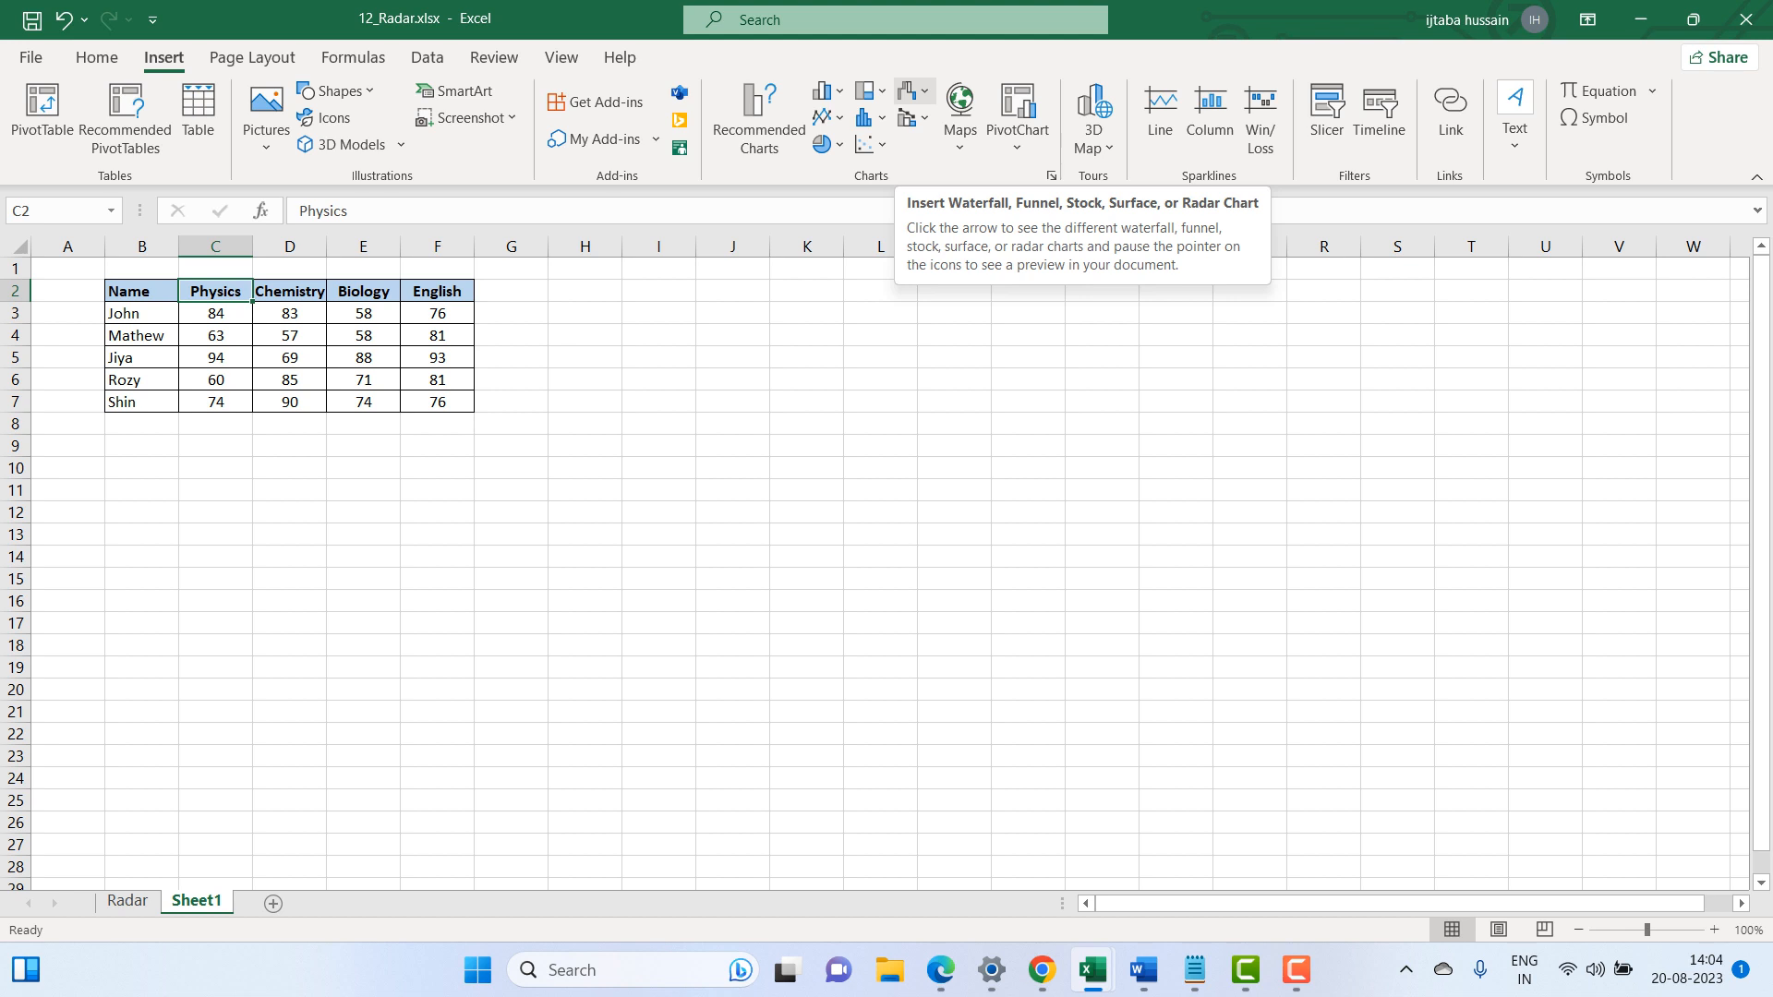
Show the Waterfall/Funnel/Stock/Surface/Radar chart gallery from the Insert ribbon
left_click(907, 91)
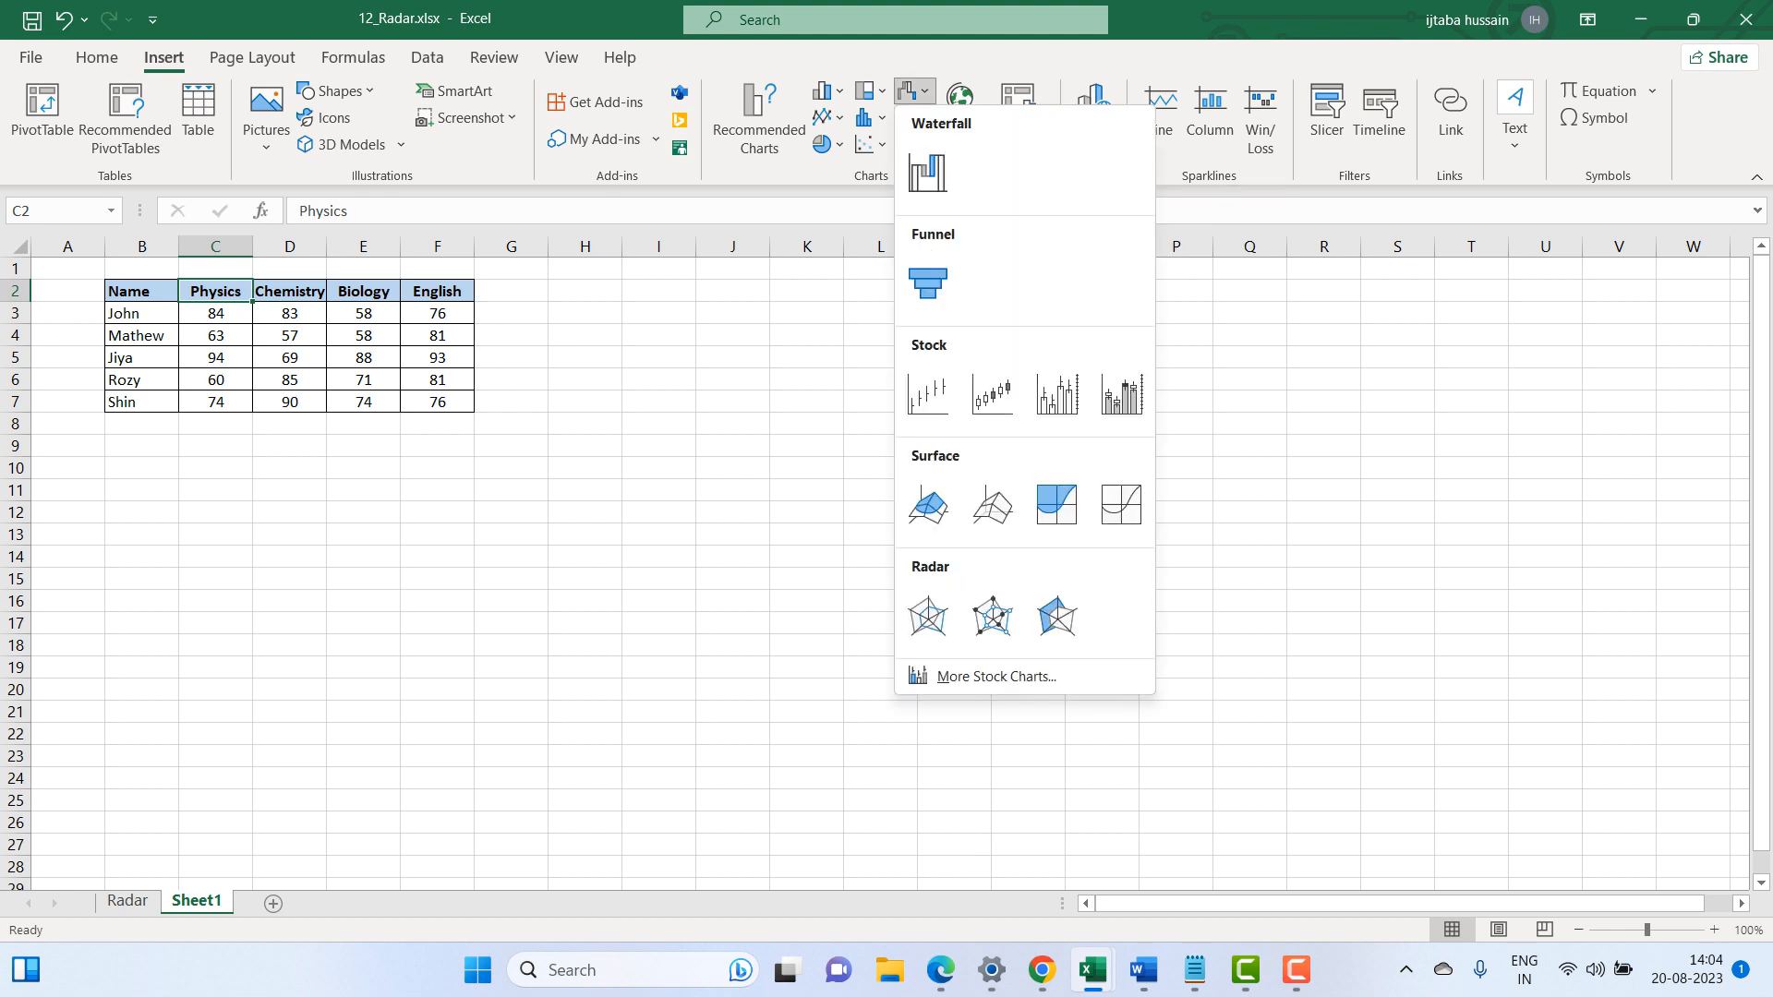
left_click(926, 617)
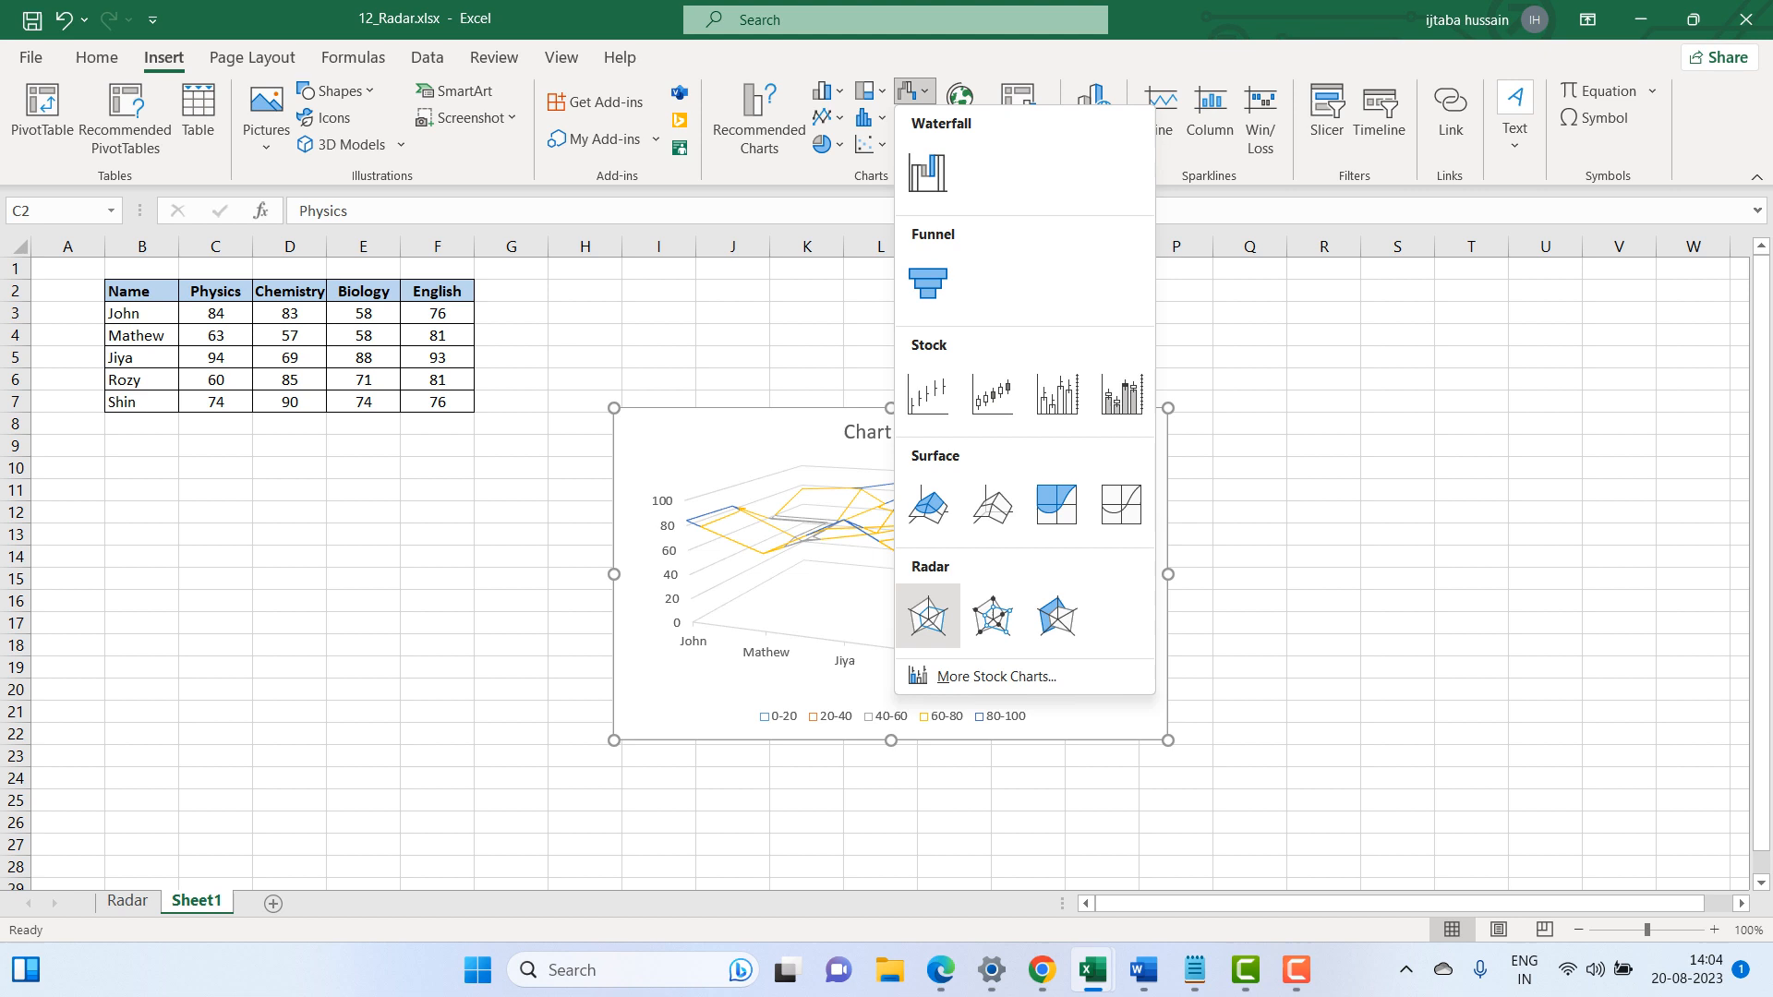
mouse_move(925, 615)
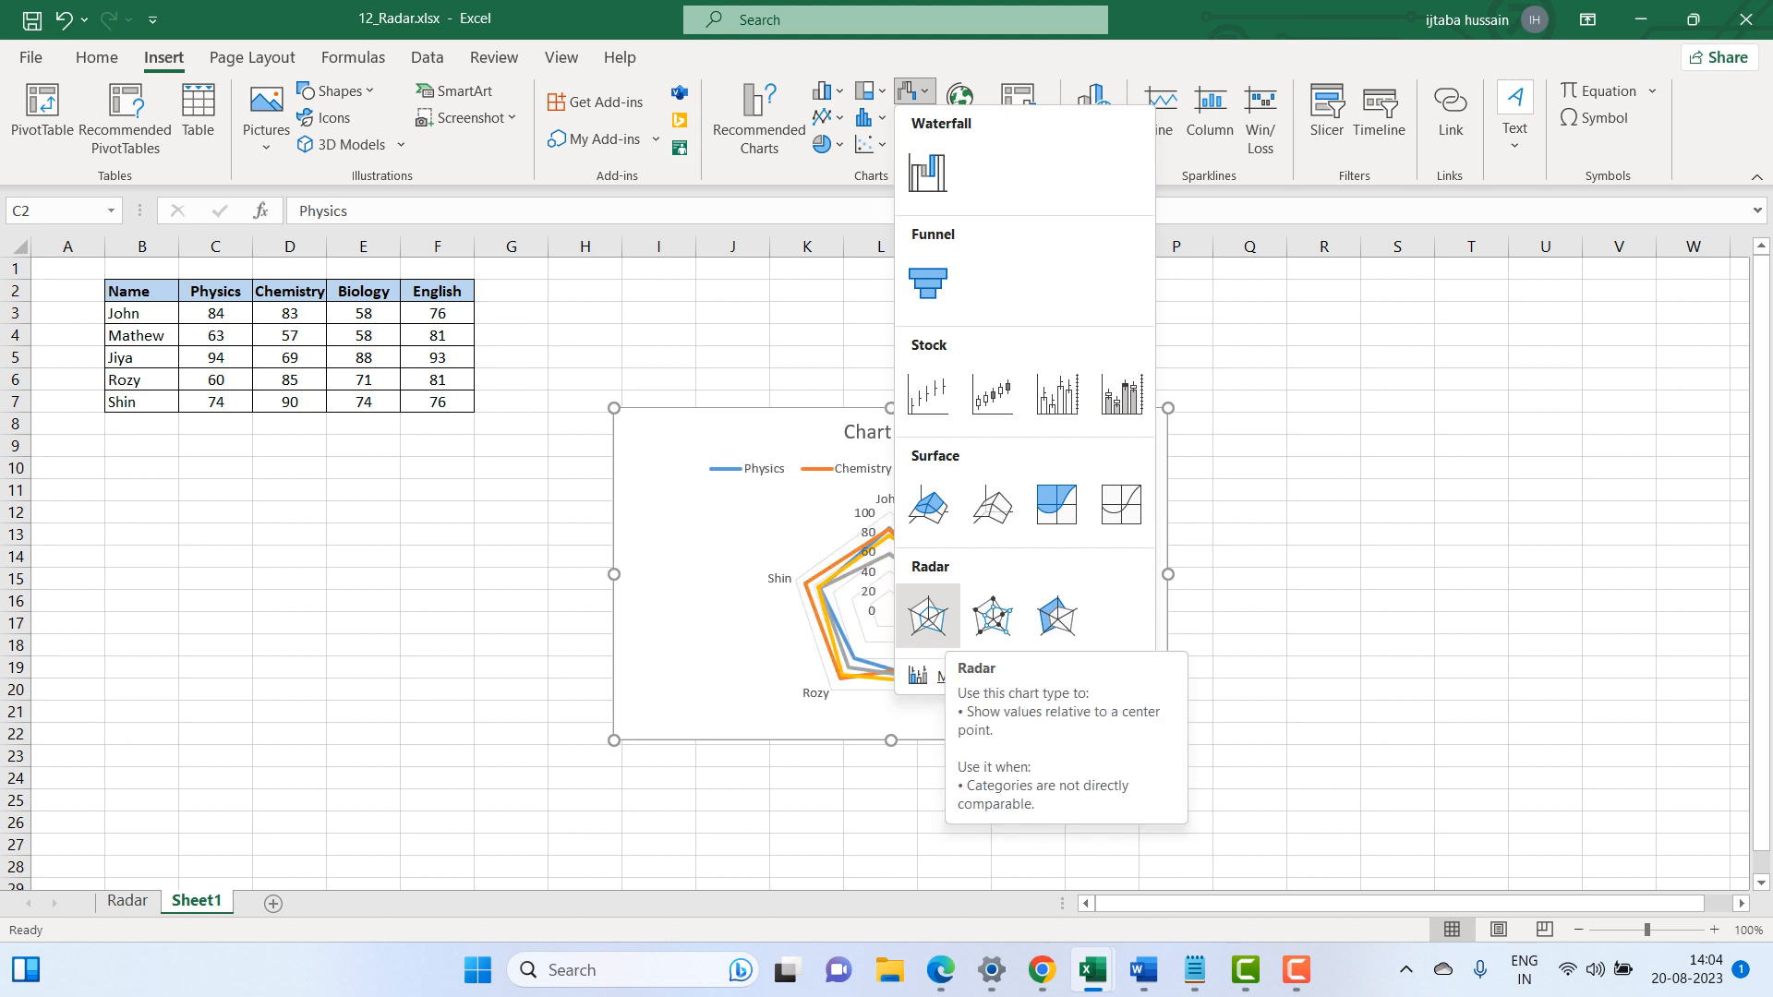
mouse_move(990, 617)
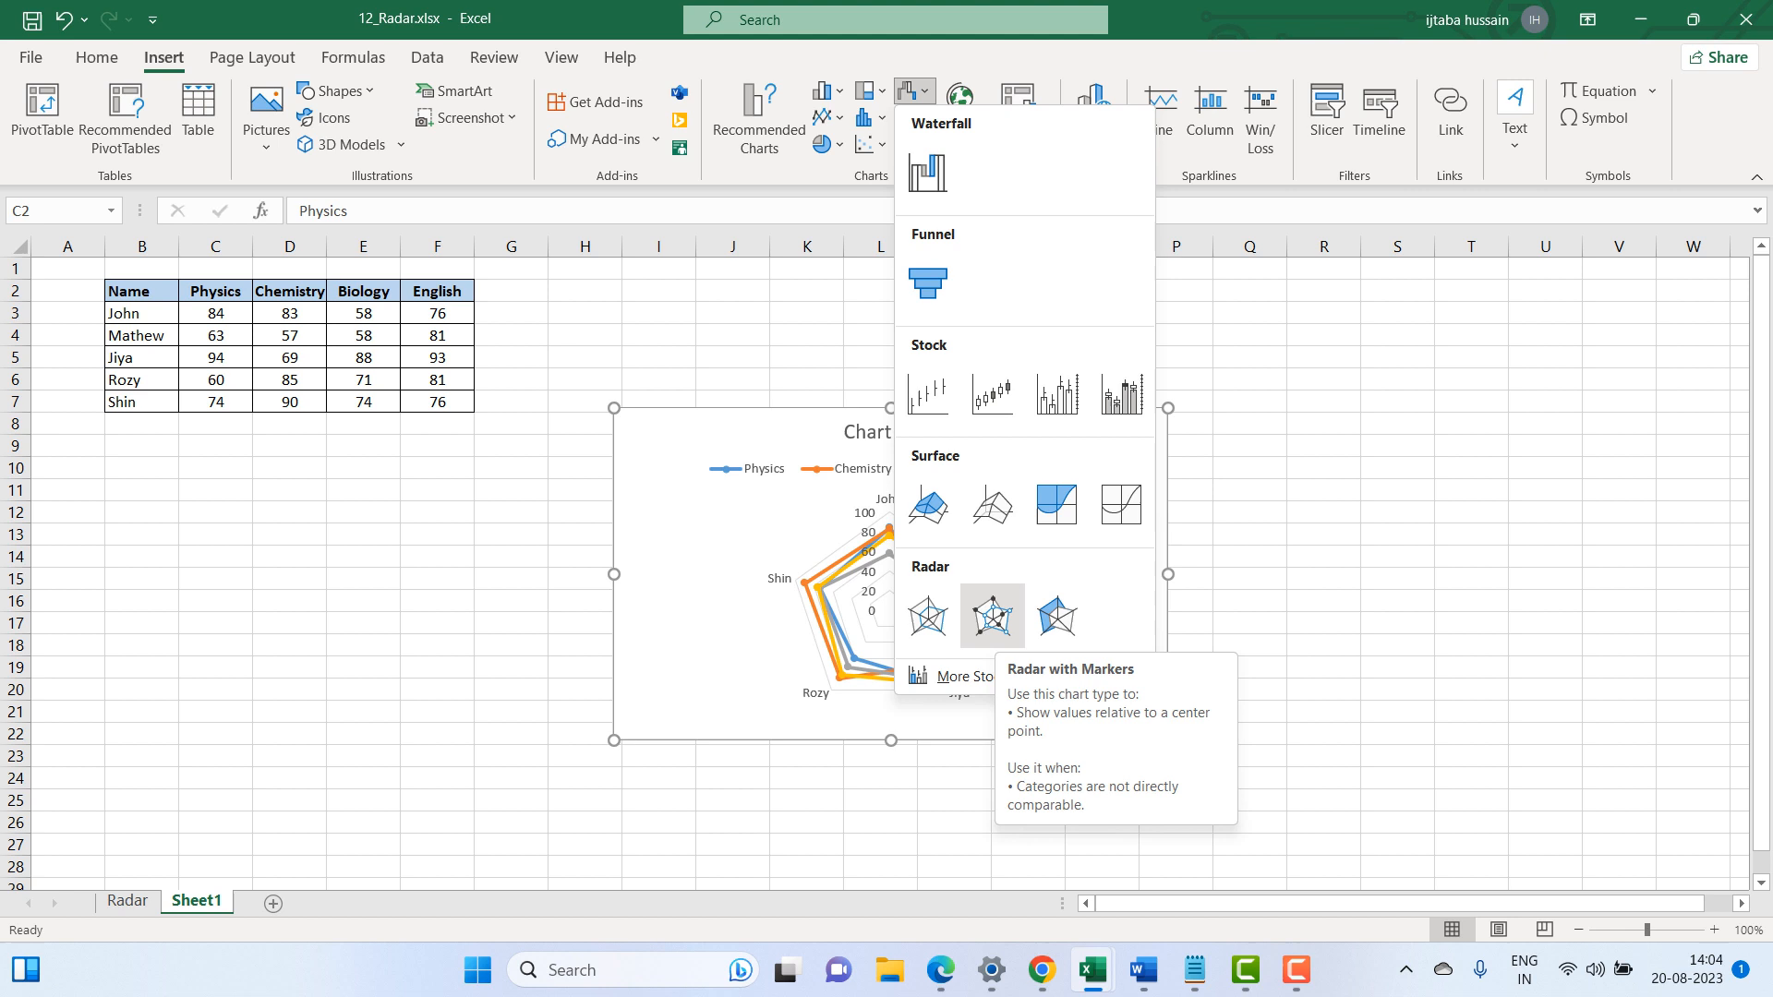
mouse_move(1055, 617)
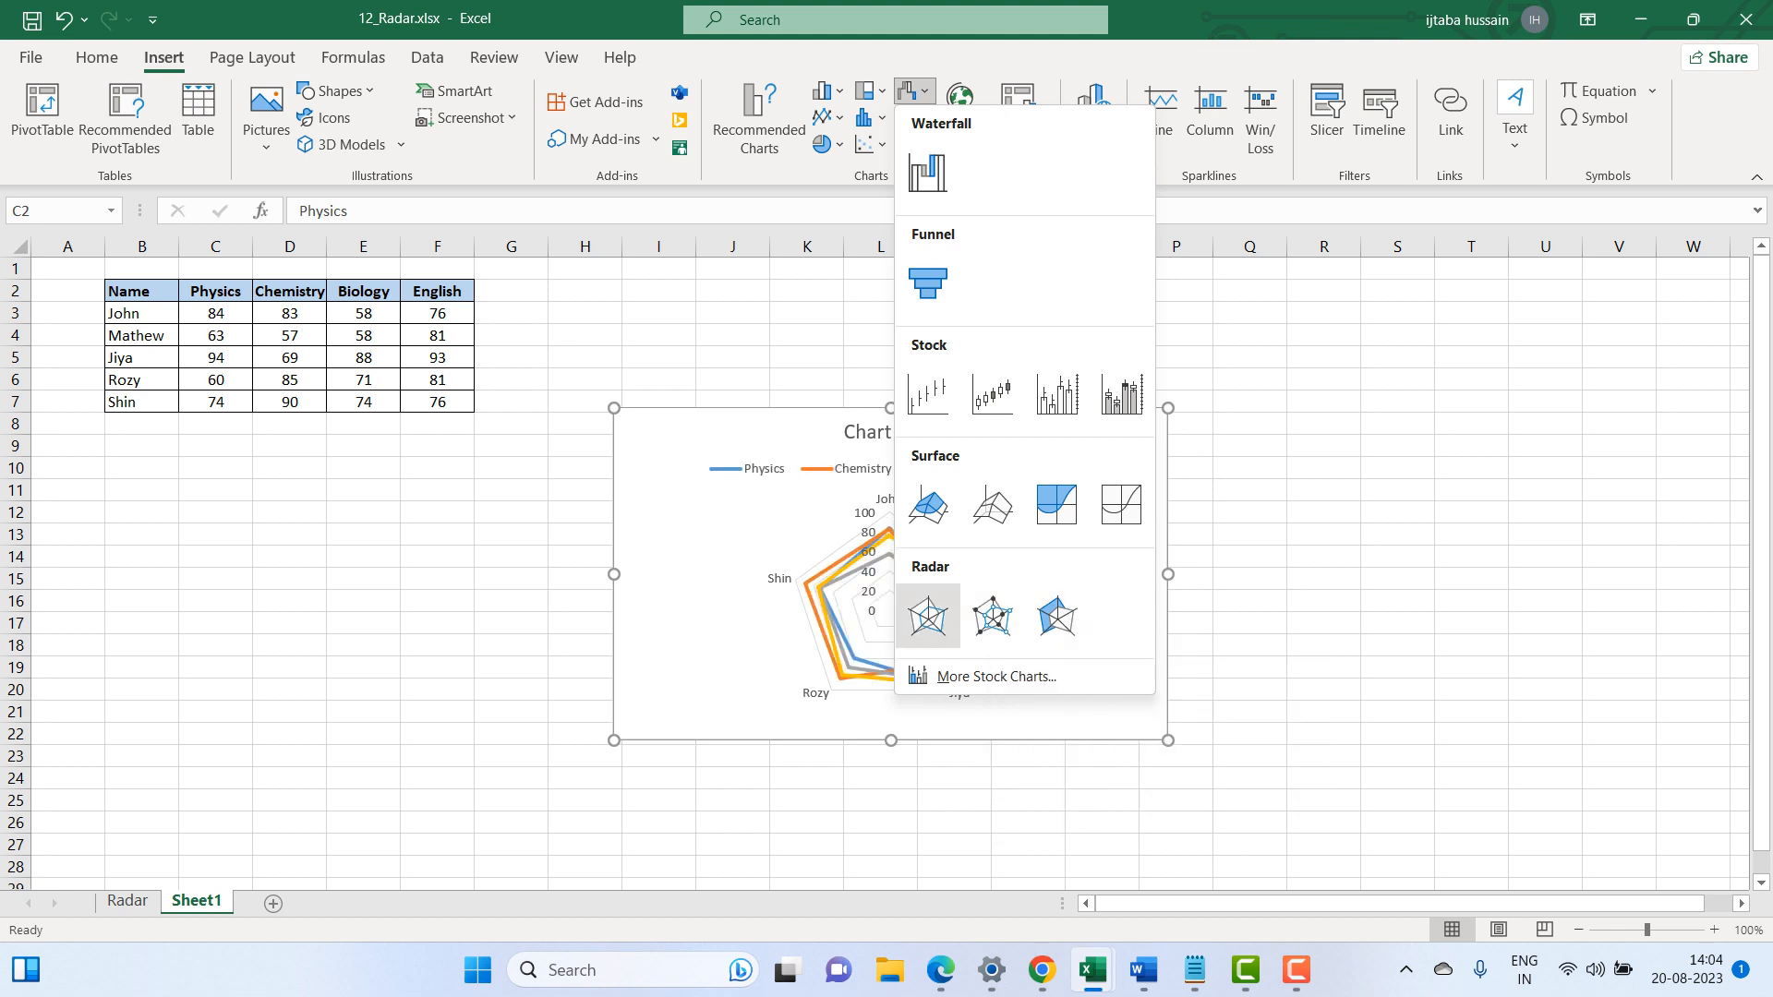
mouse_move(925, 615)
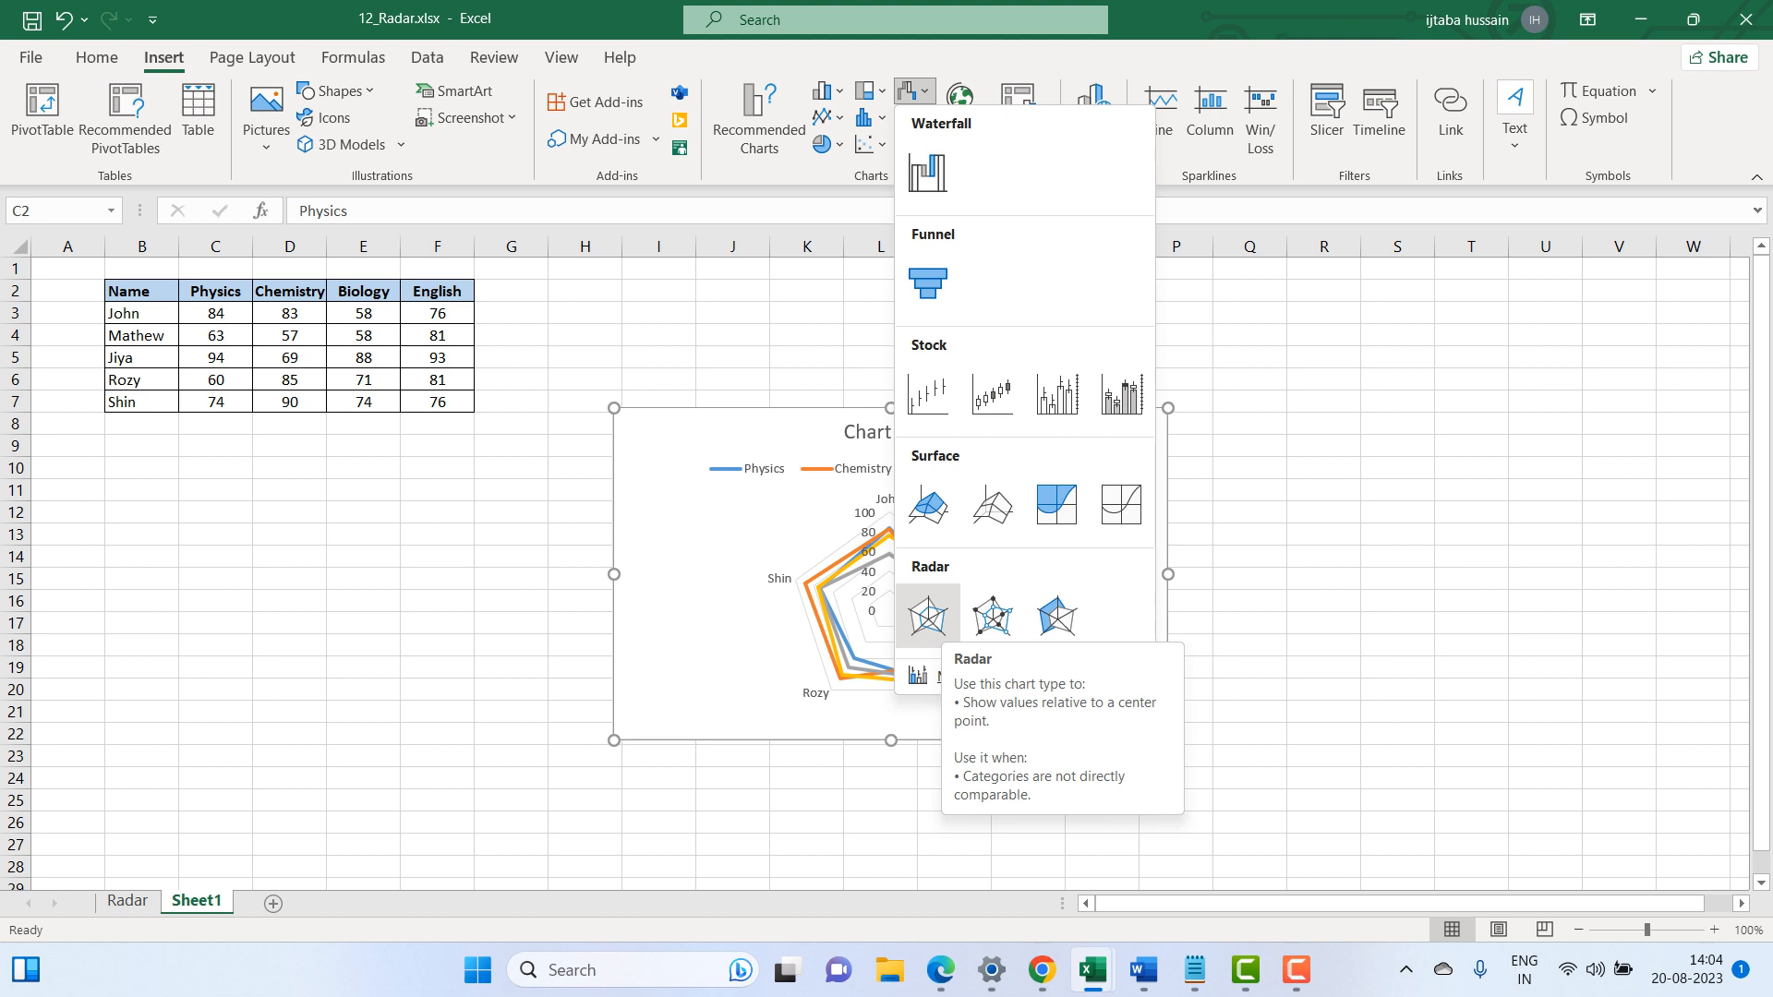
Insert a plain Radar chart of the marks and select it for rearranging
left_click(927, 613)
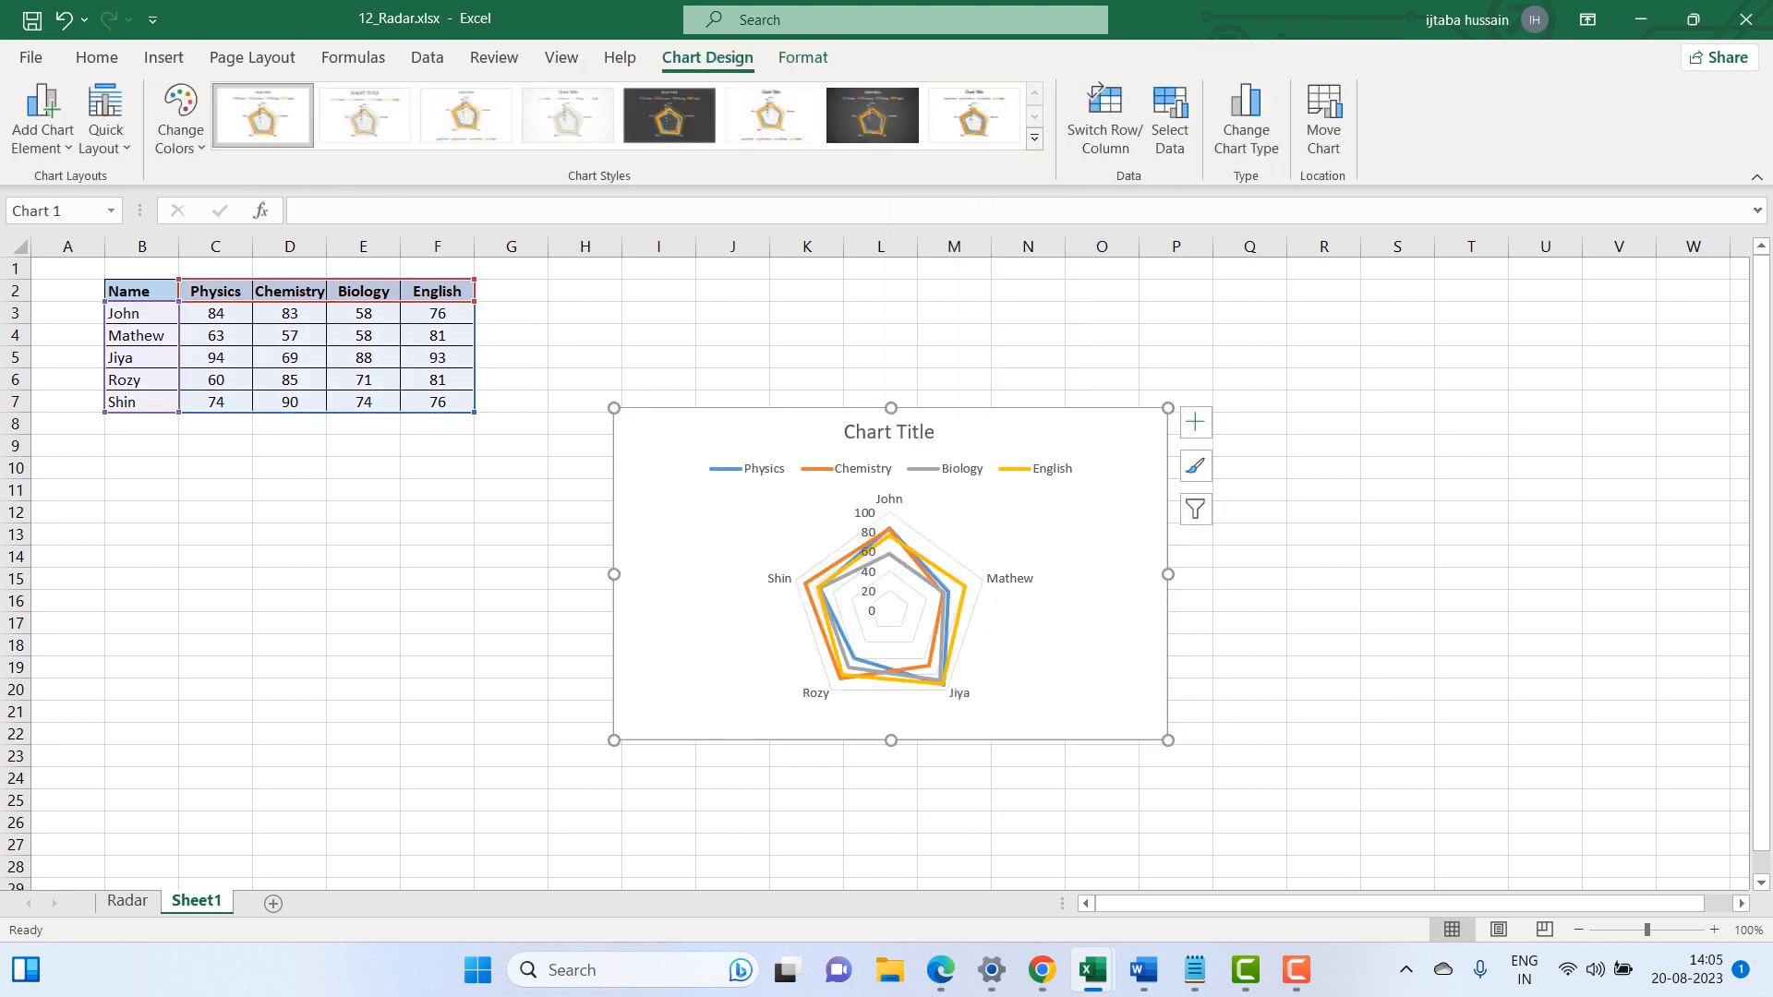
left_click(889, 431)
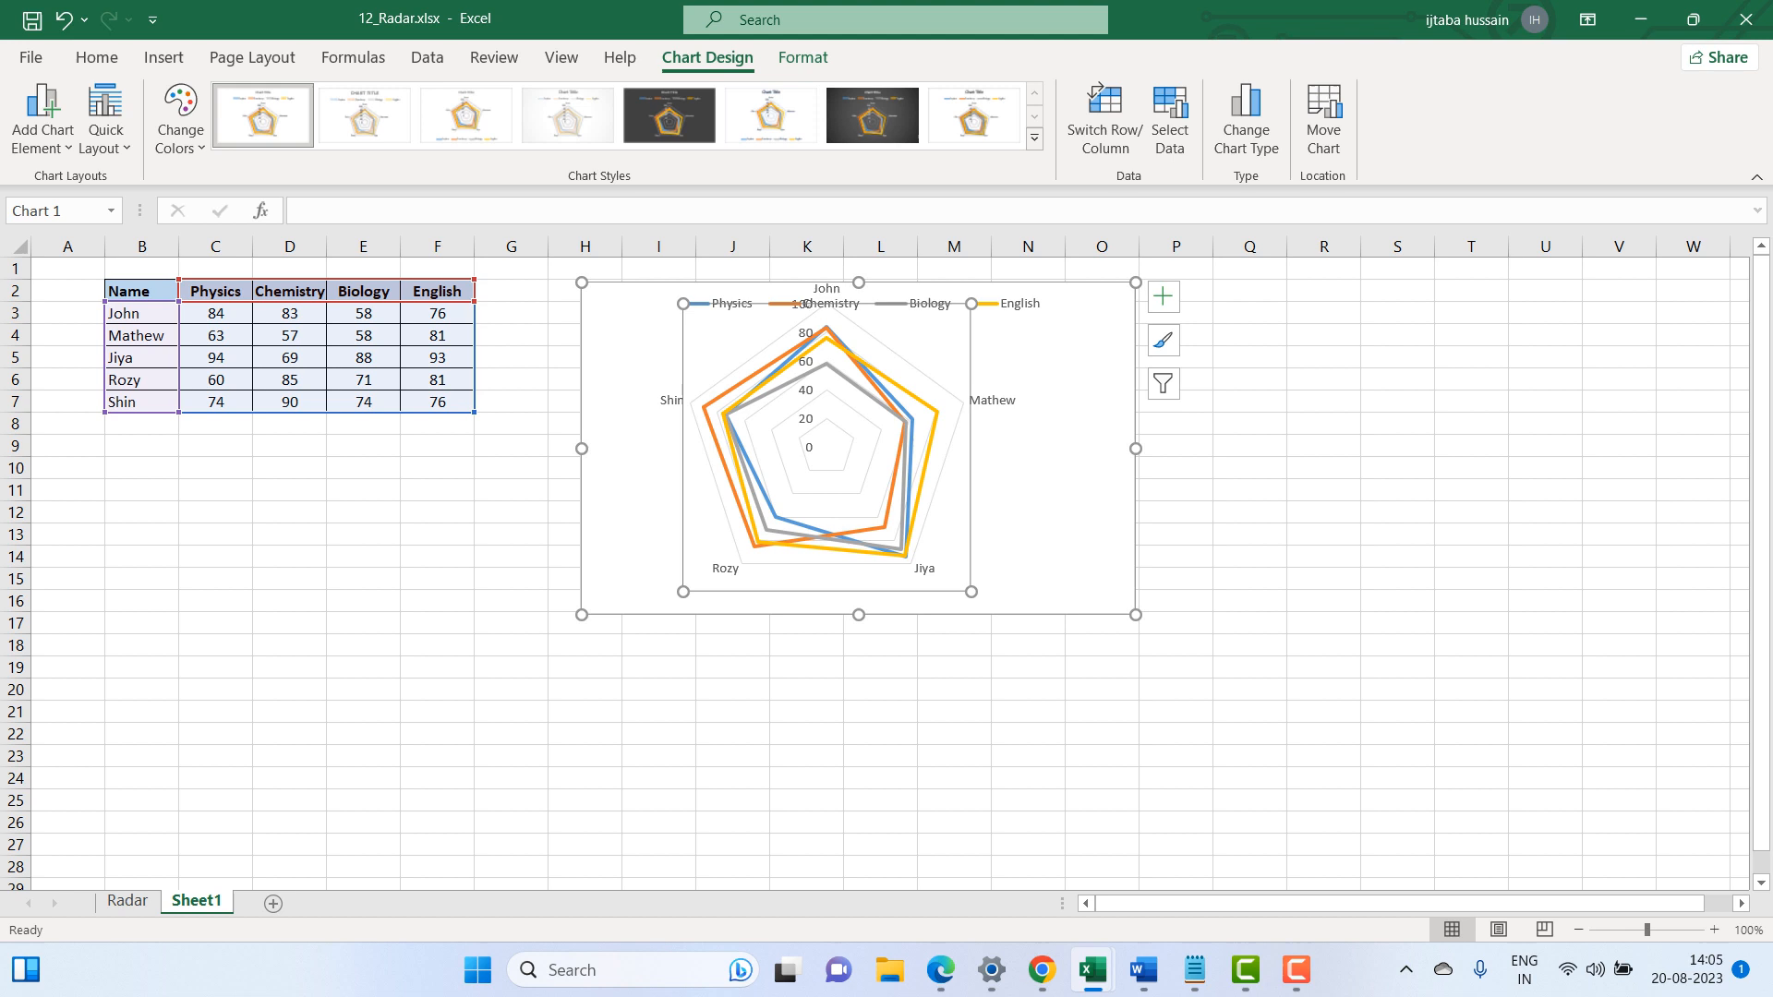
mouse_move(837, 303)
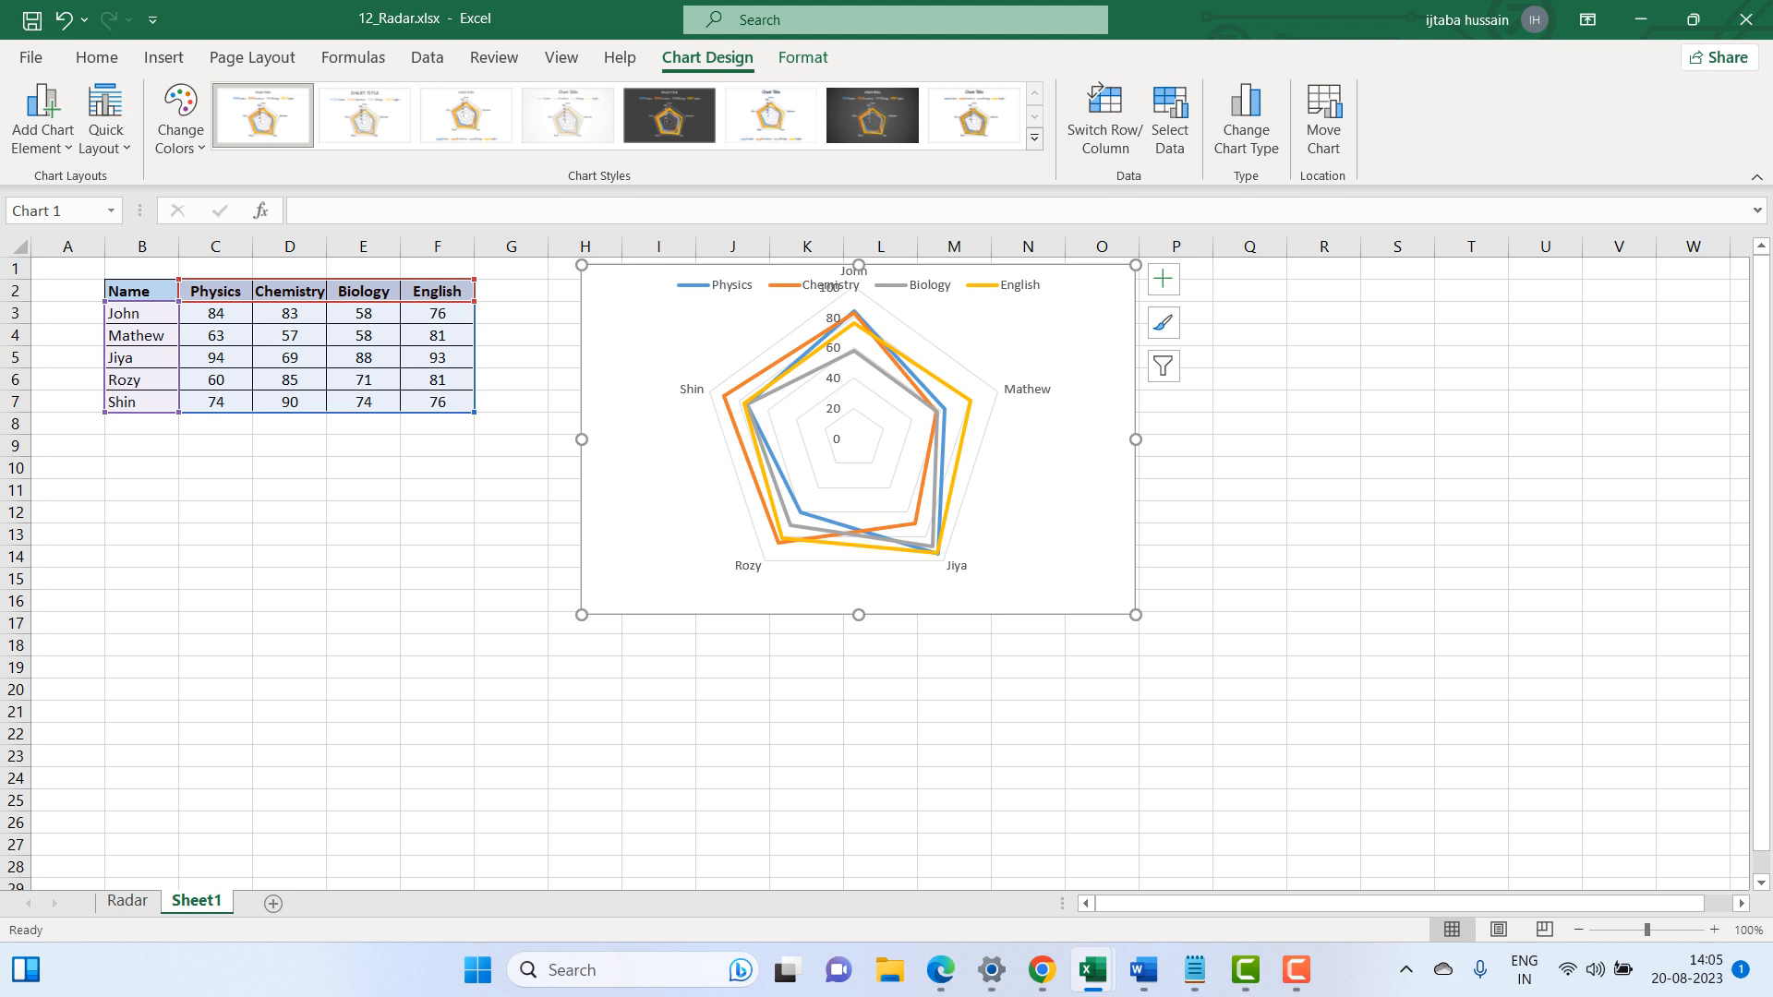
mouse_move(927, 486)
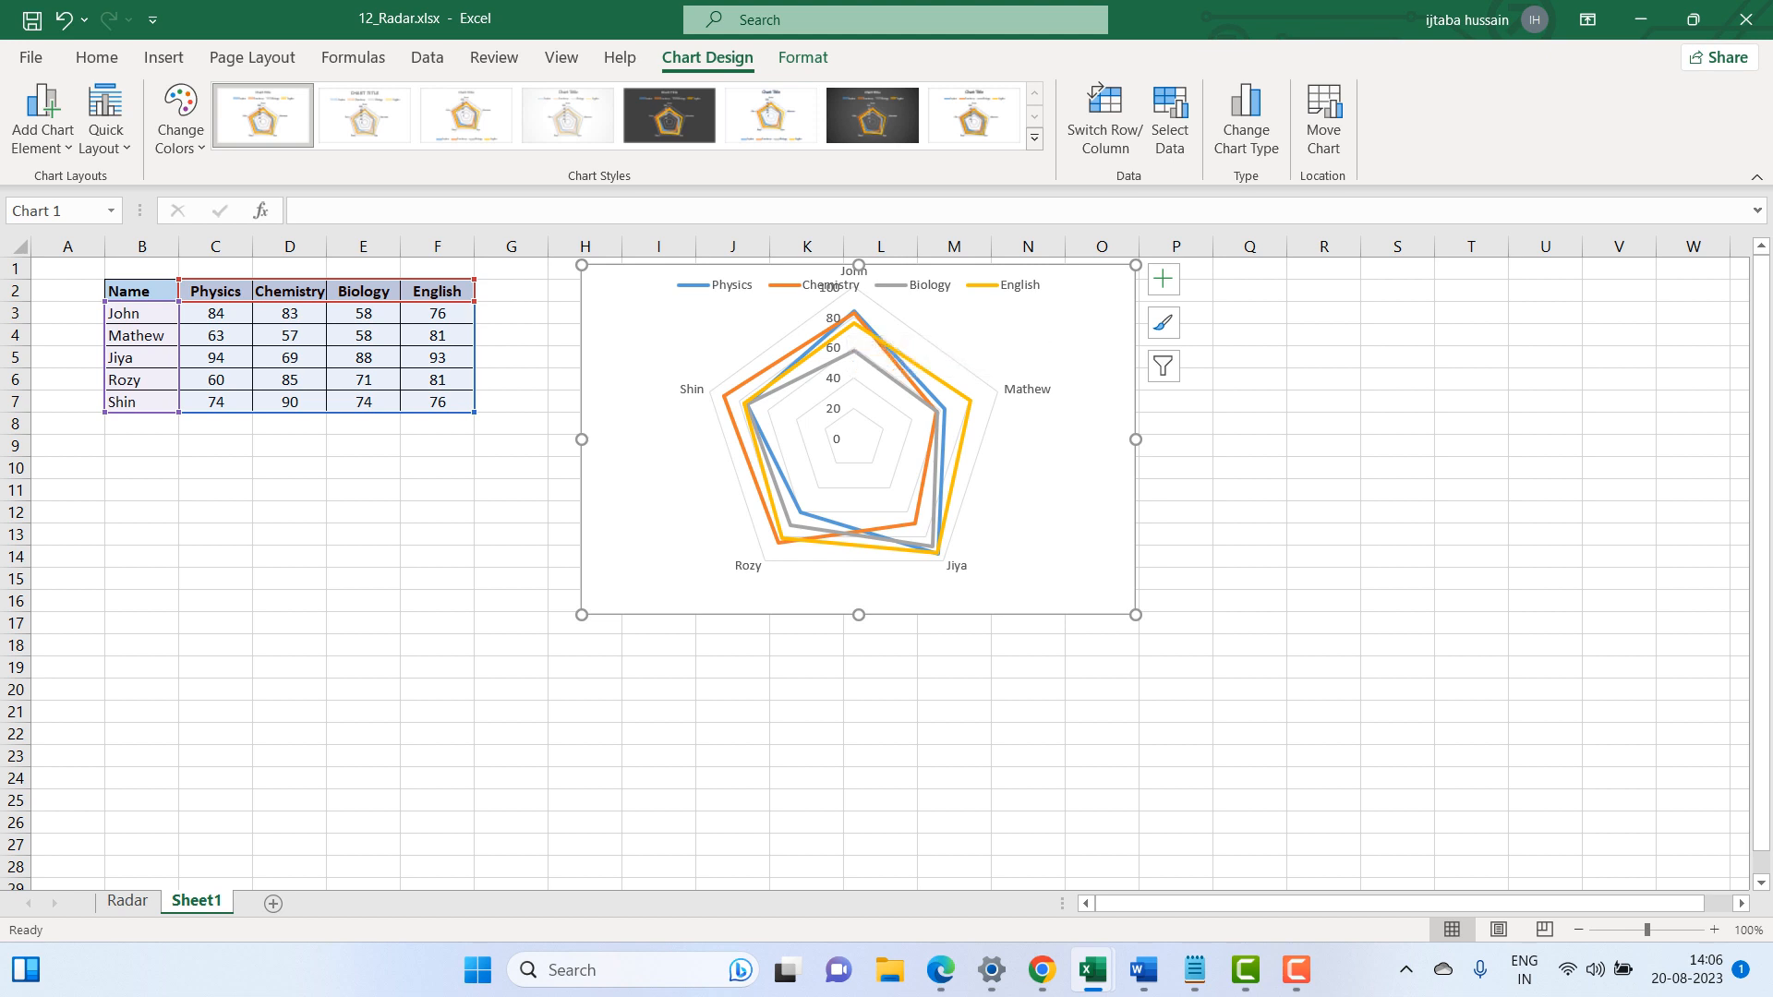
mouse_move(746, 431)
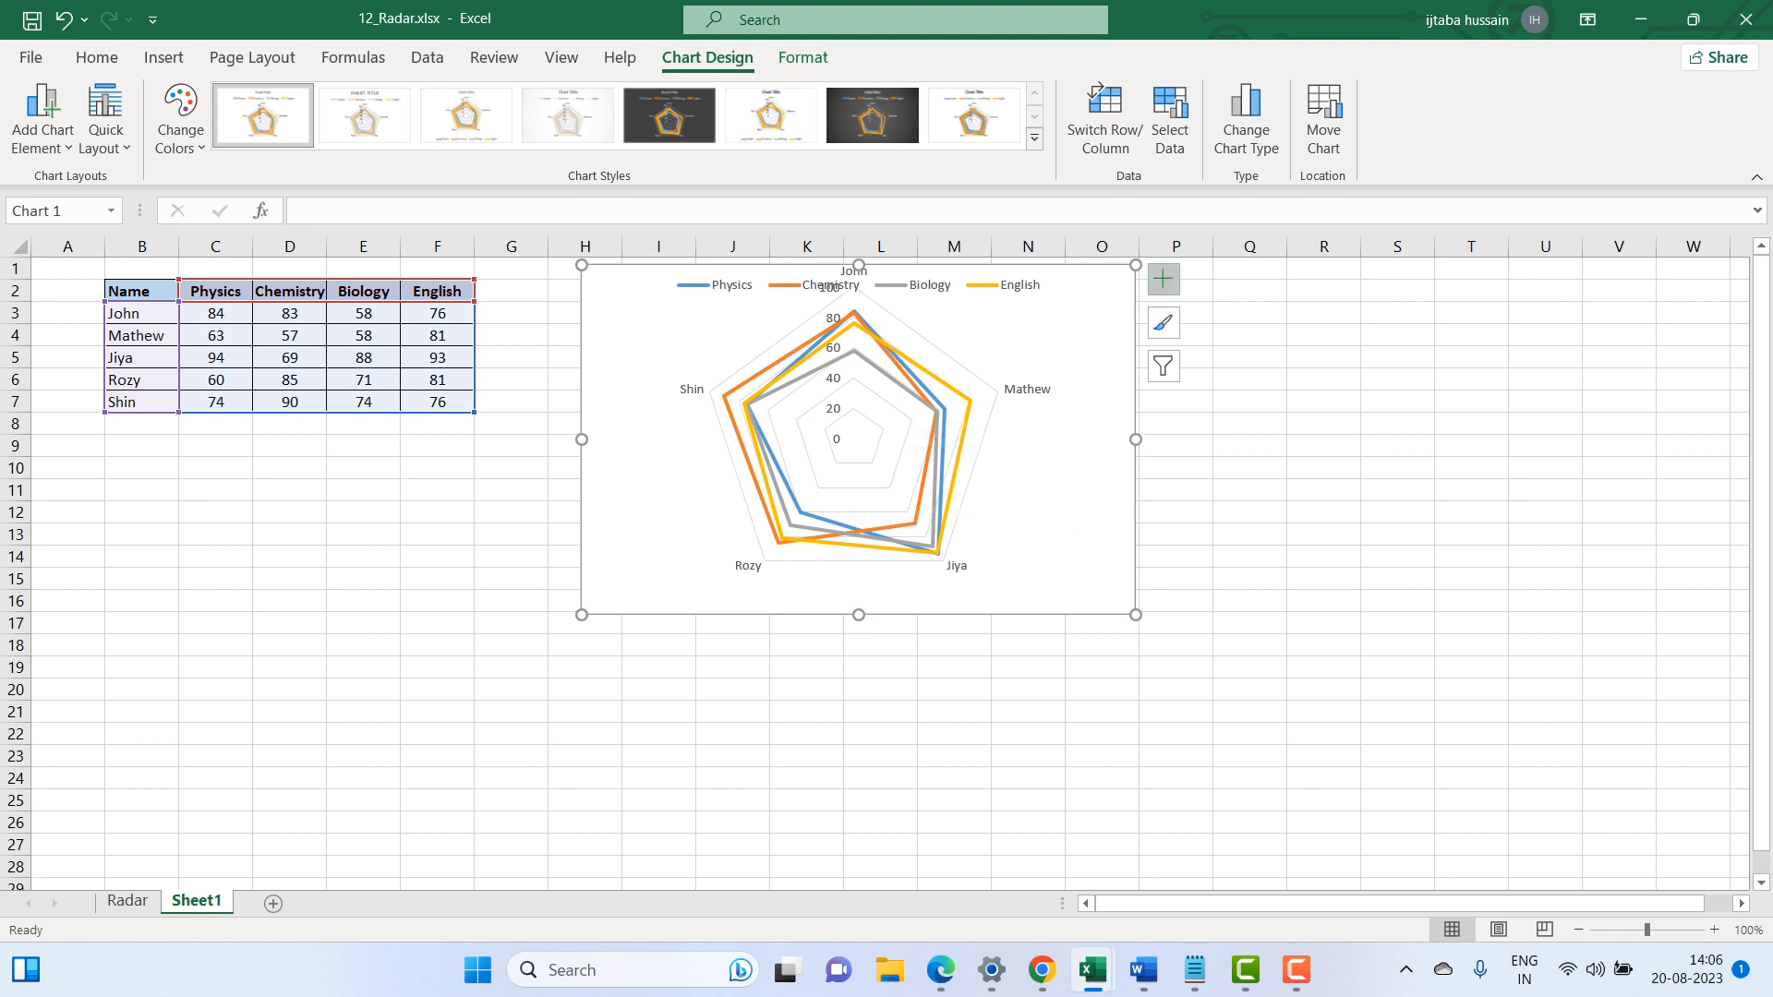
Set the value axis Major units to 10.0 in Format Axis
left_click(1162, 279)
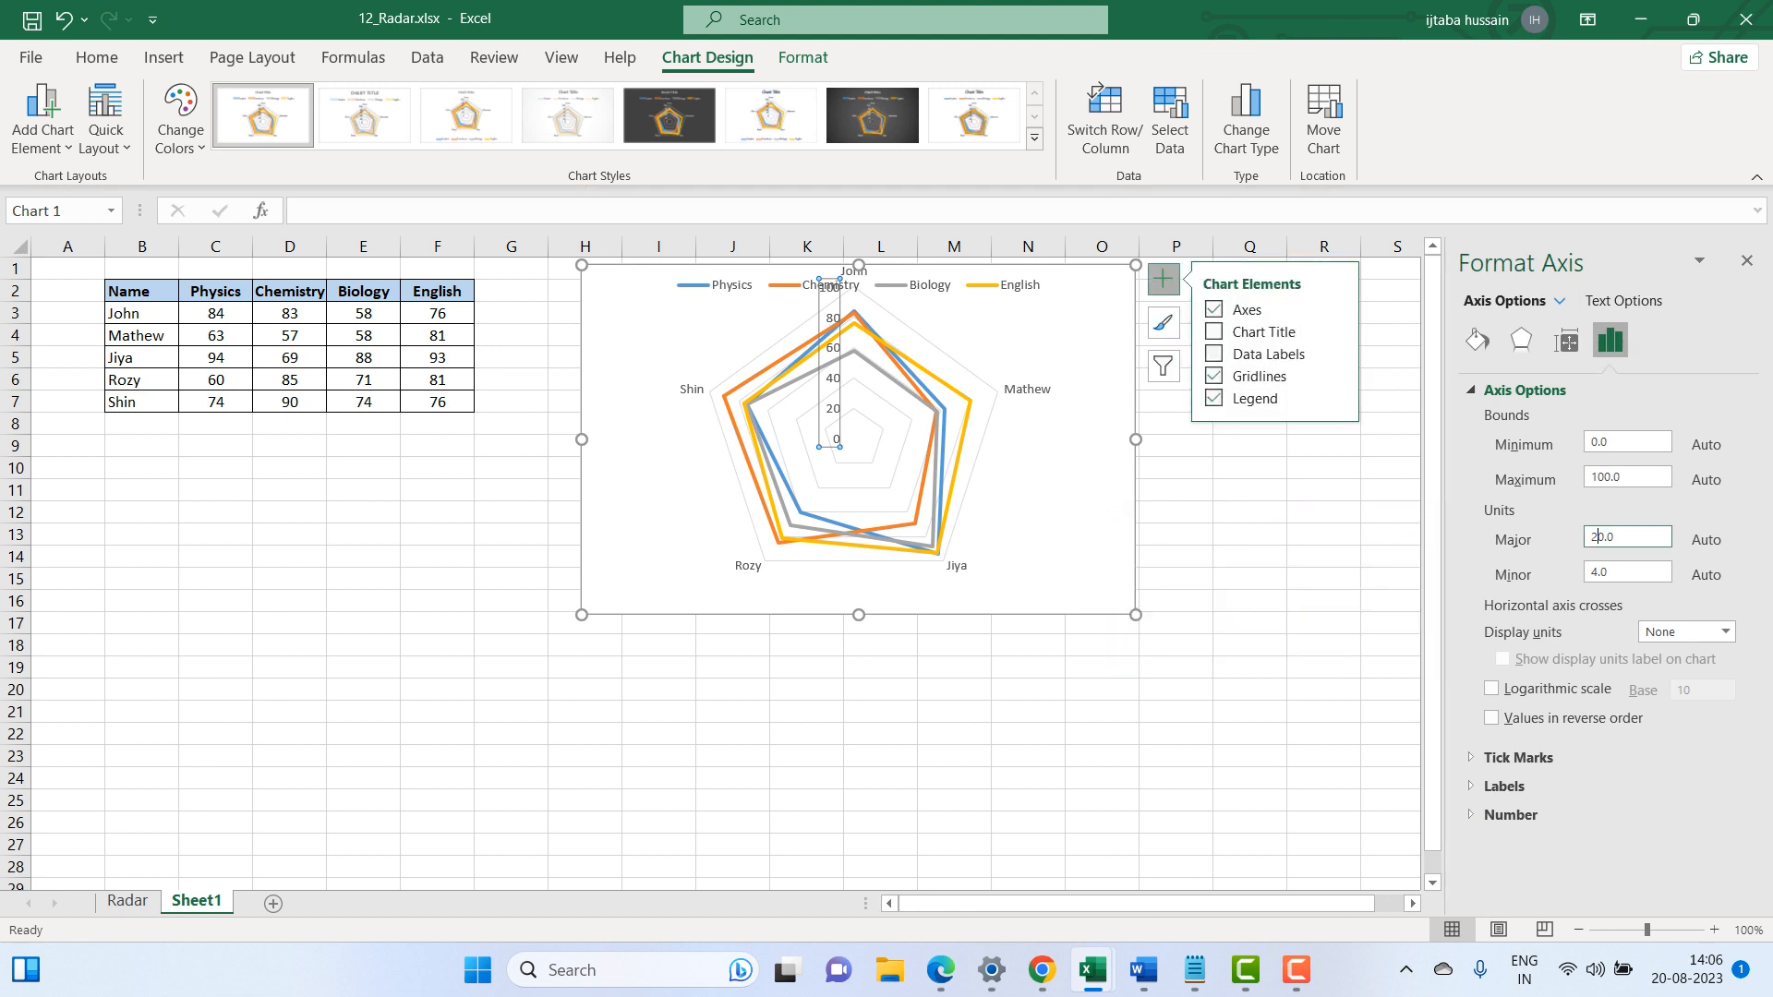
type("10.0")
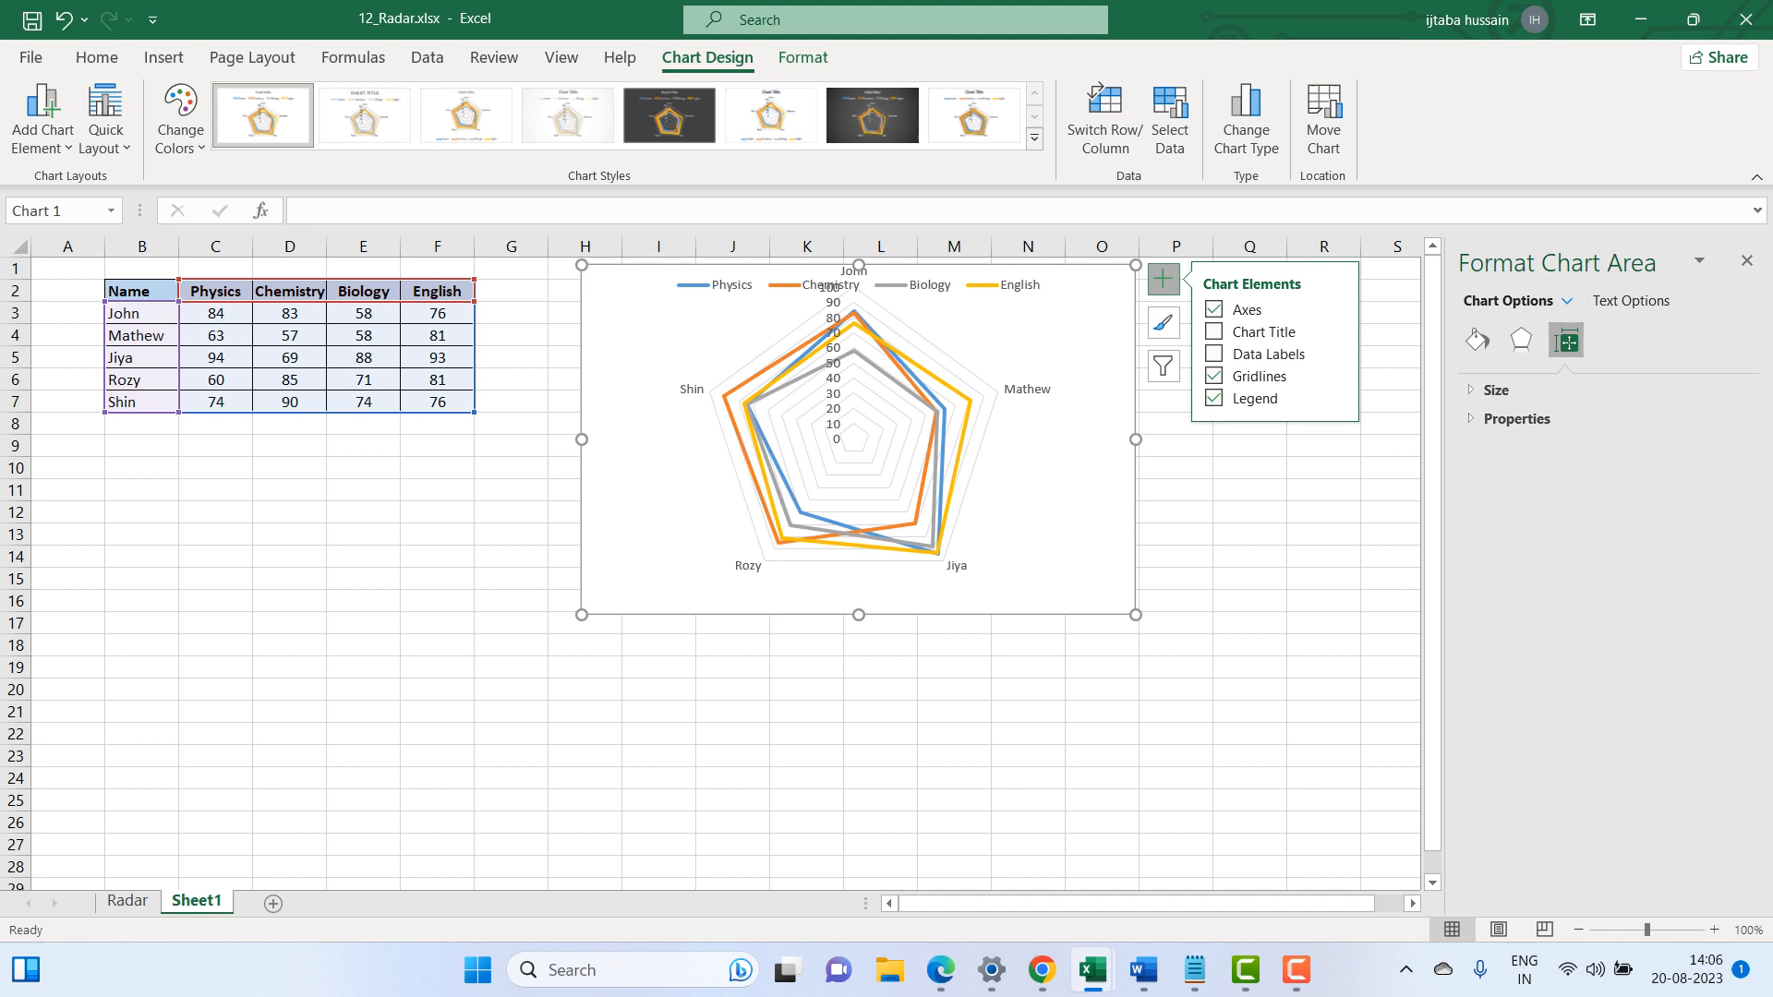
mouse_move(724, 422)
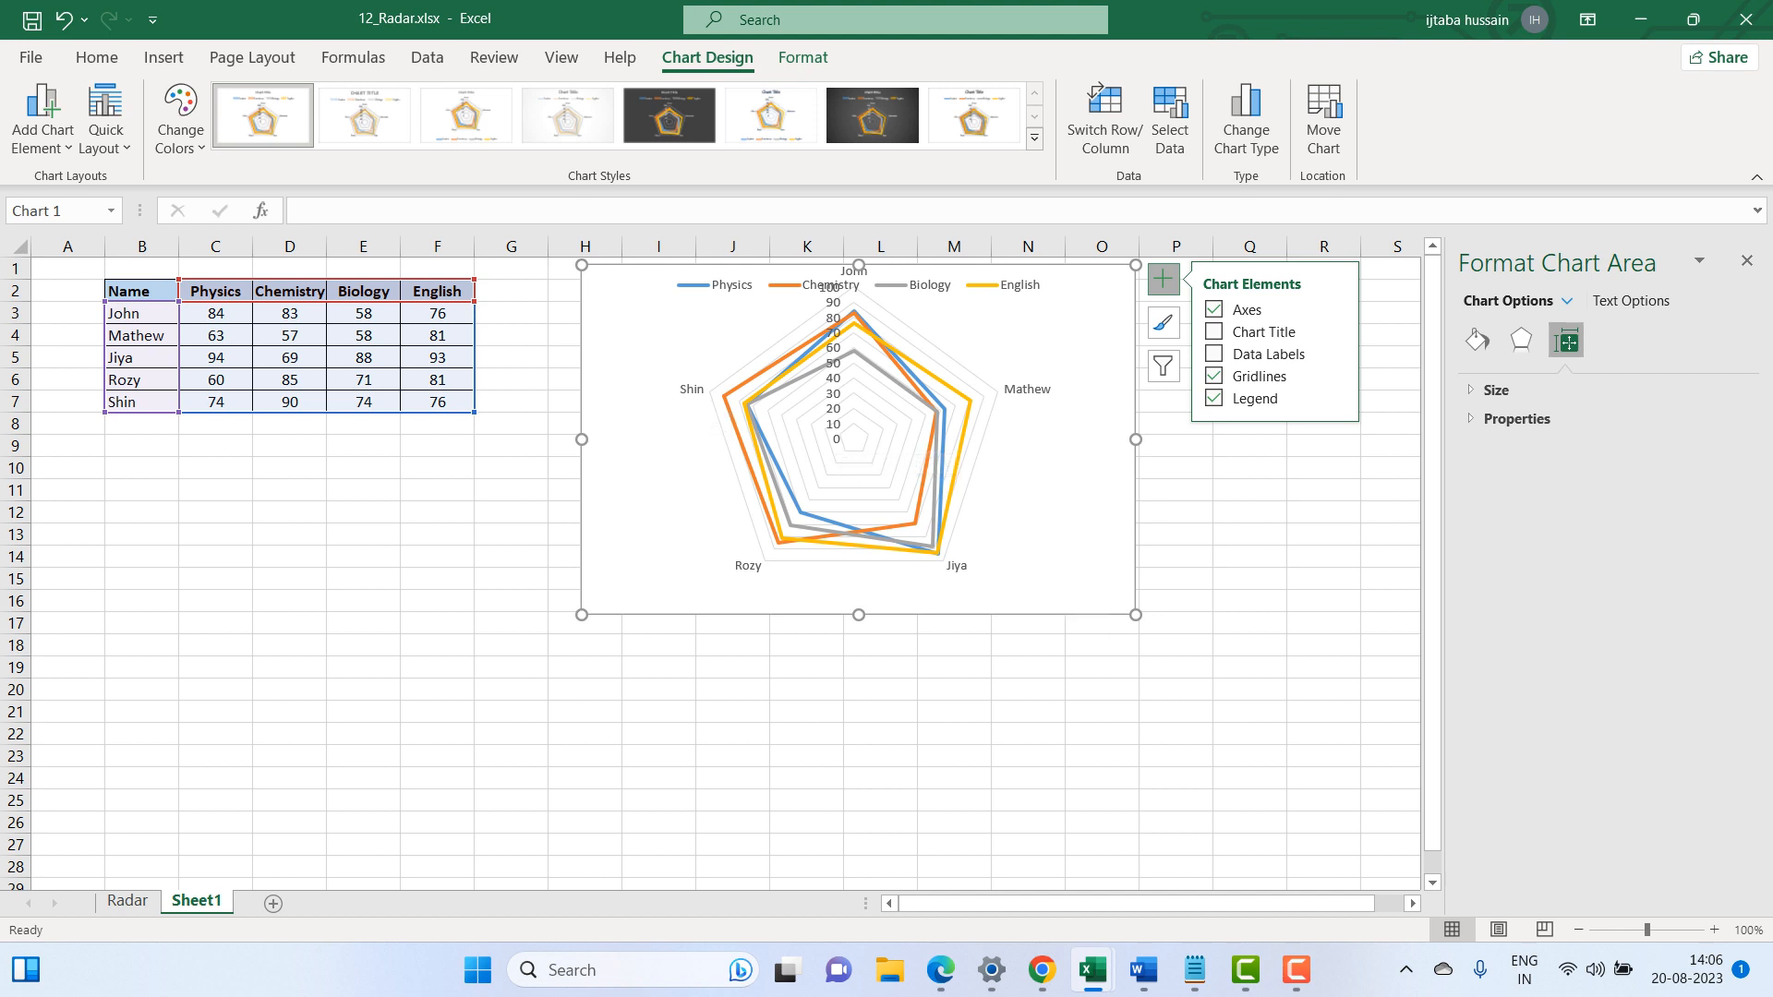
mouse_move(865, 339)
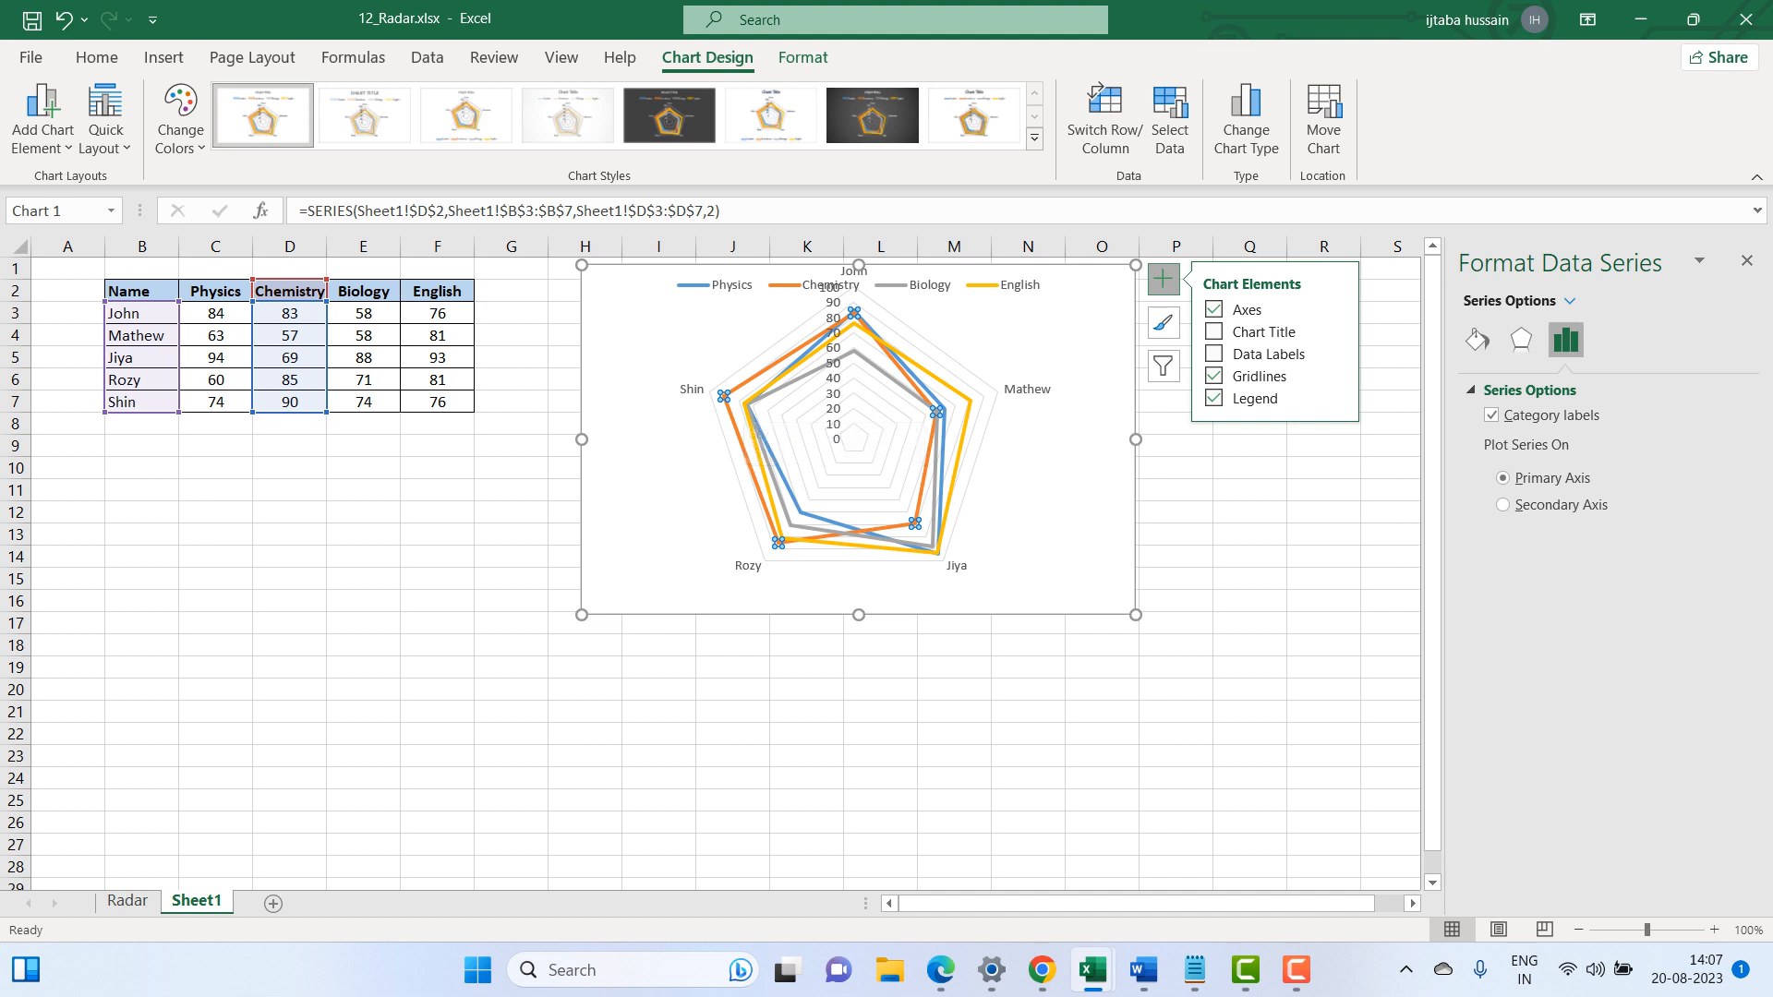
mouse_move(800, 471)
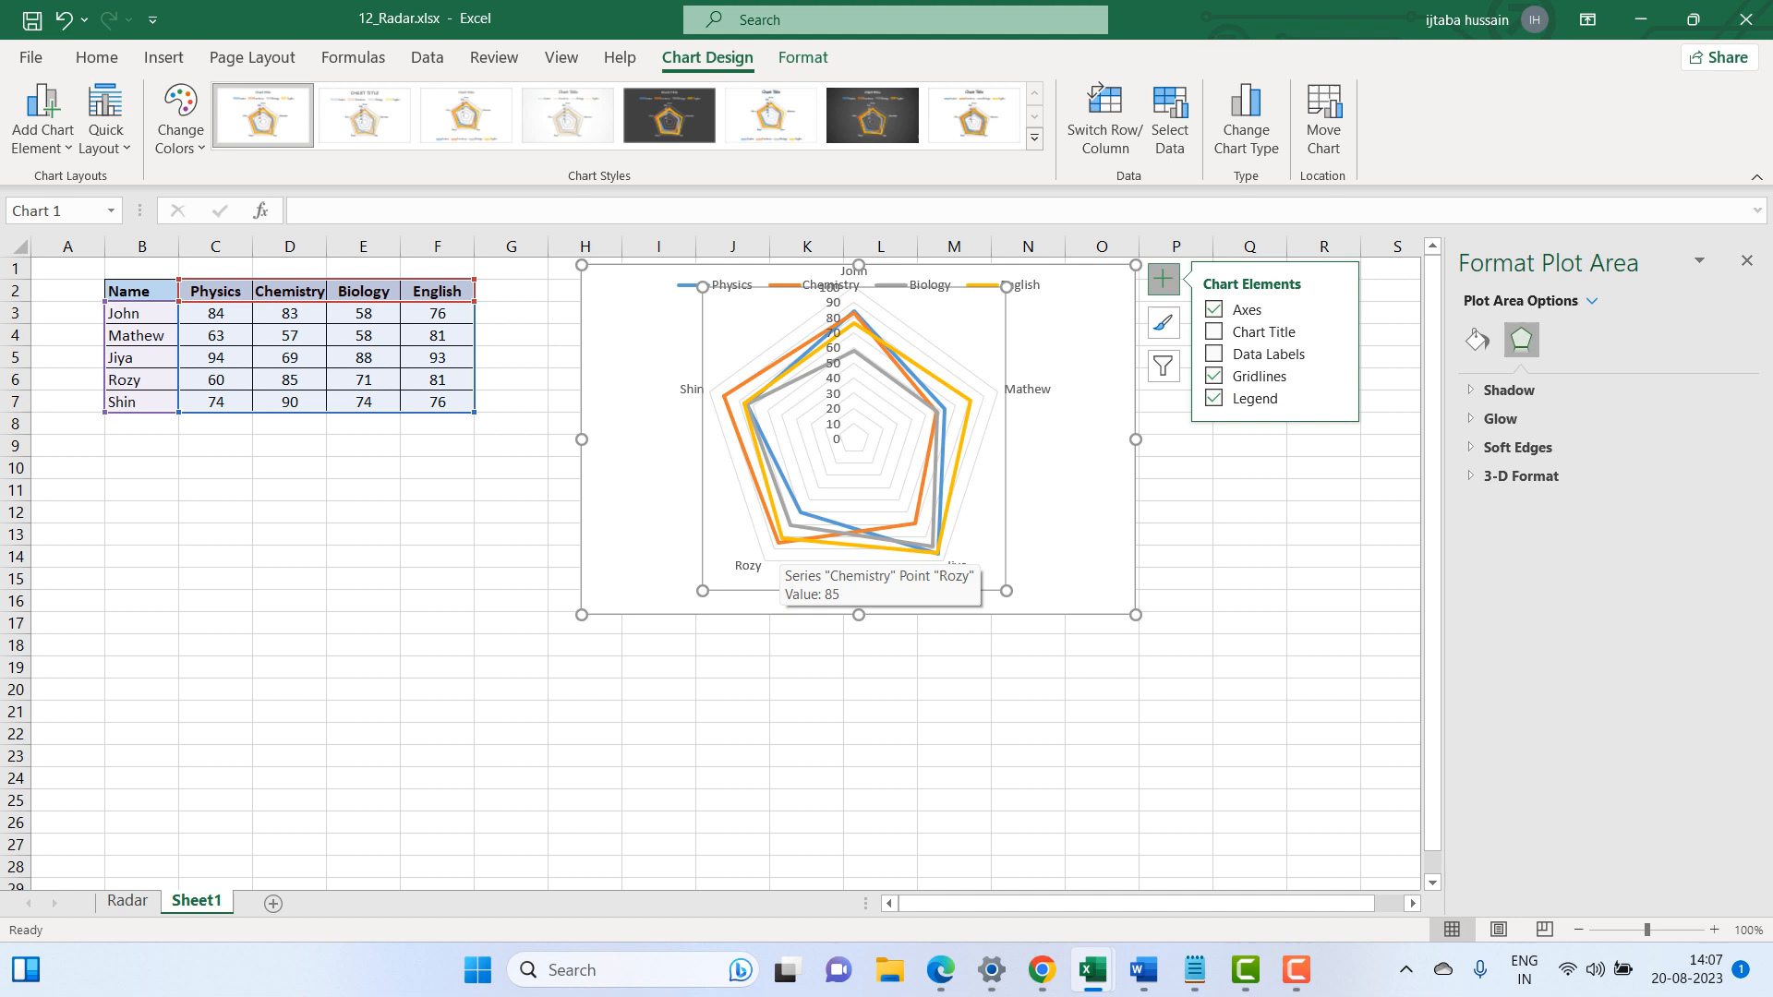
mouse_move(916, 562)
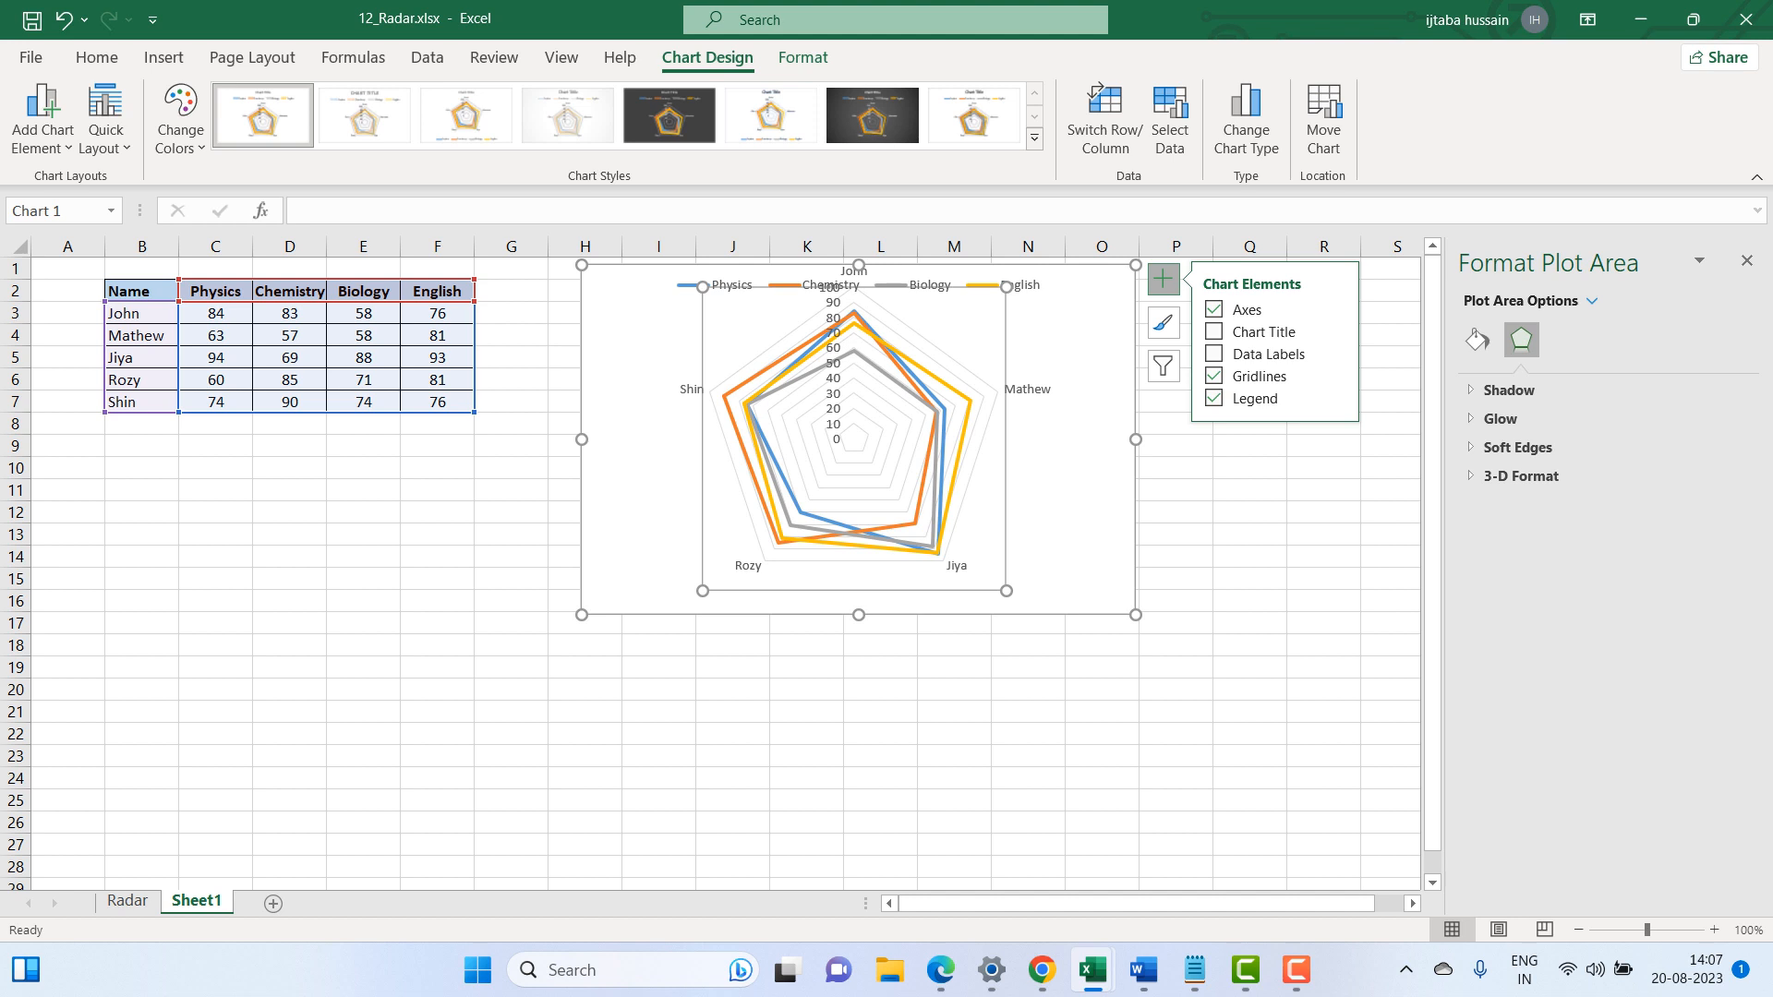
mouse_move(702, 587)
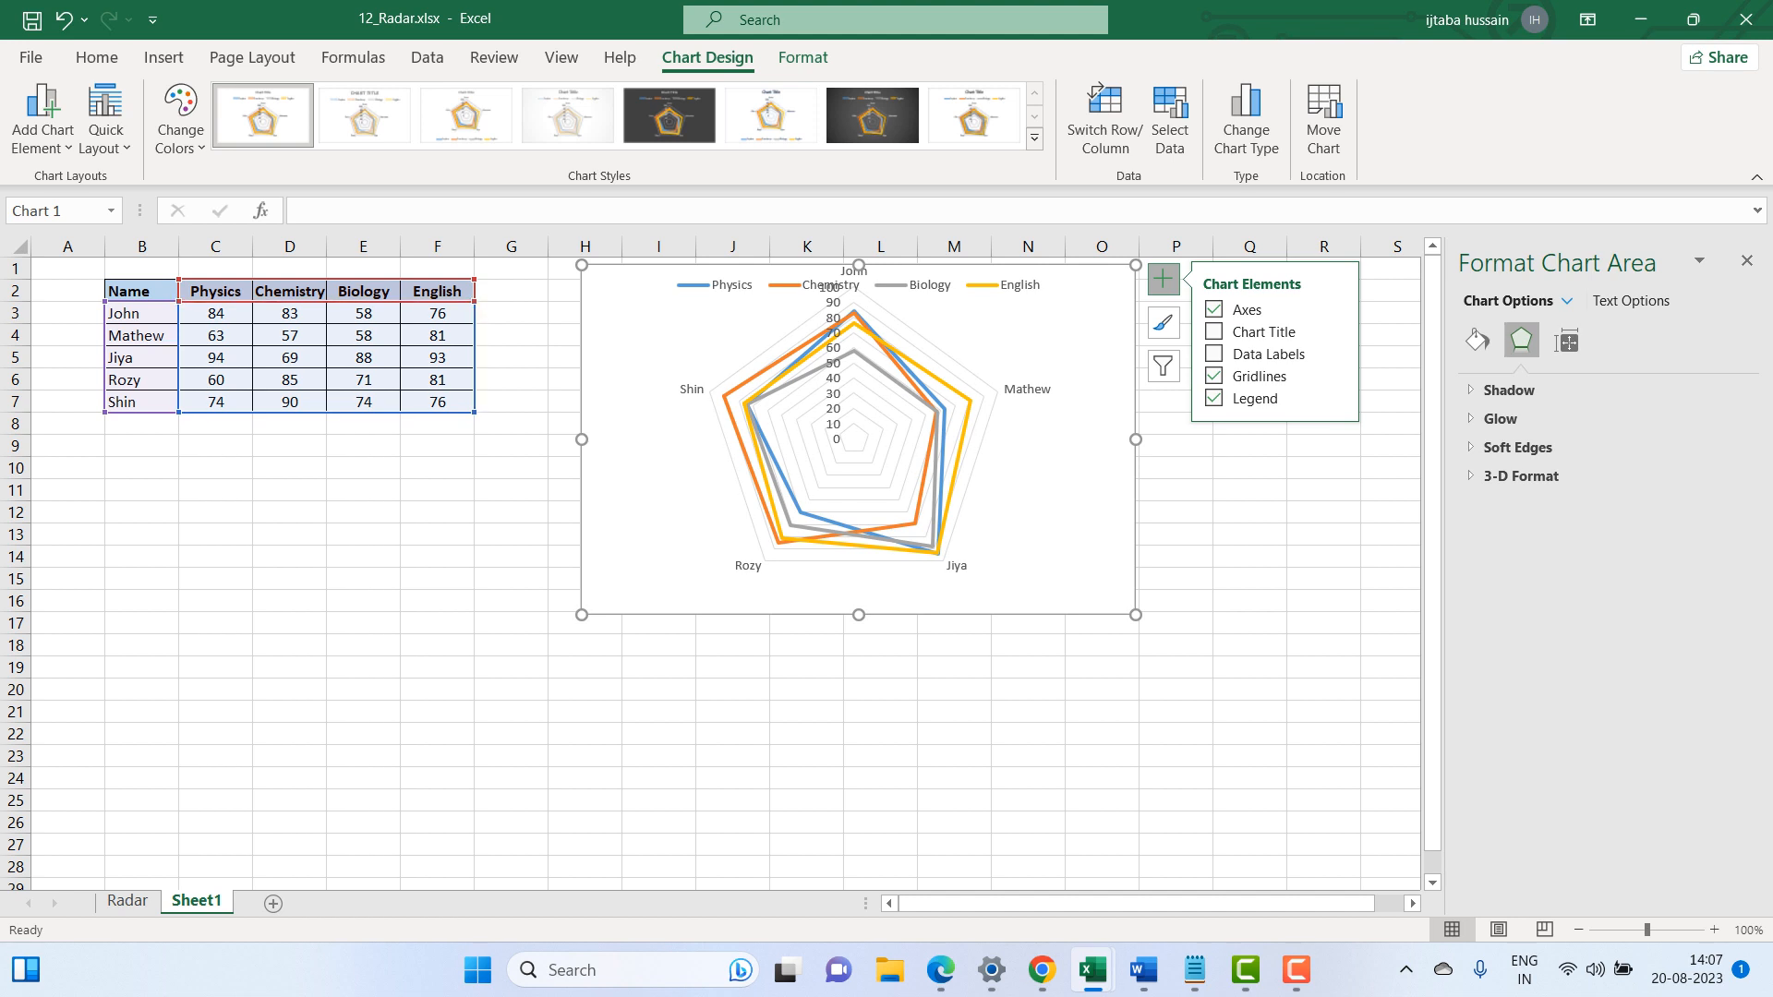
Use Select Data and Switch Row/Column so students become series and subjects categories
right_click(793, 453)
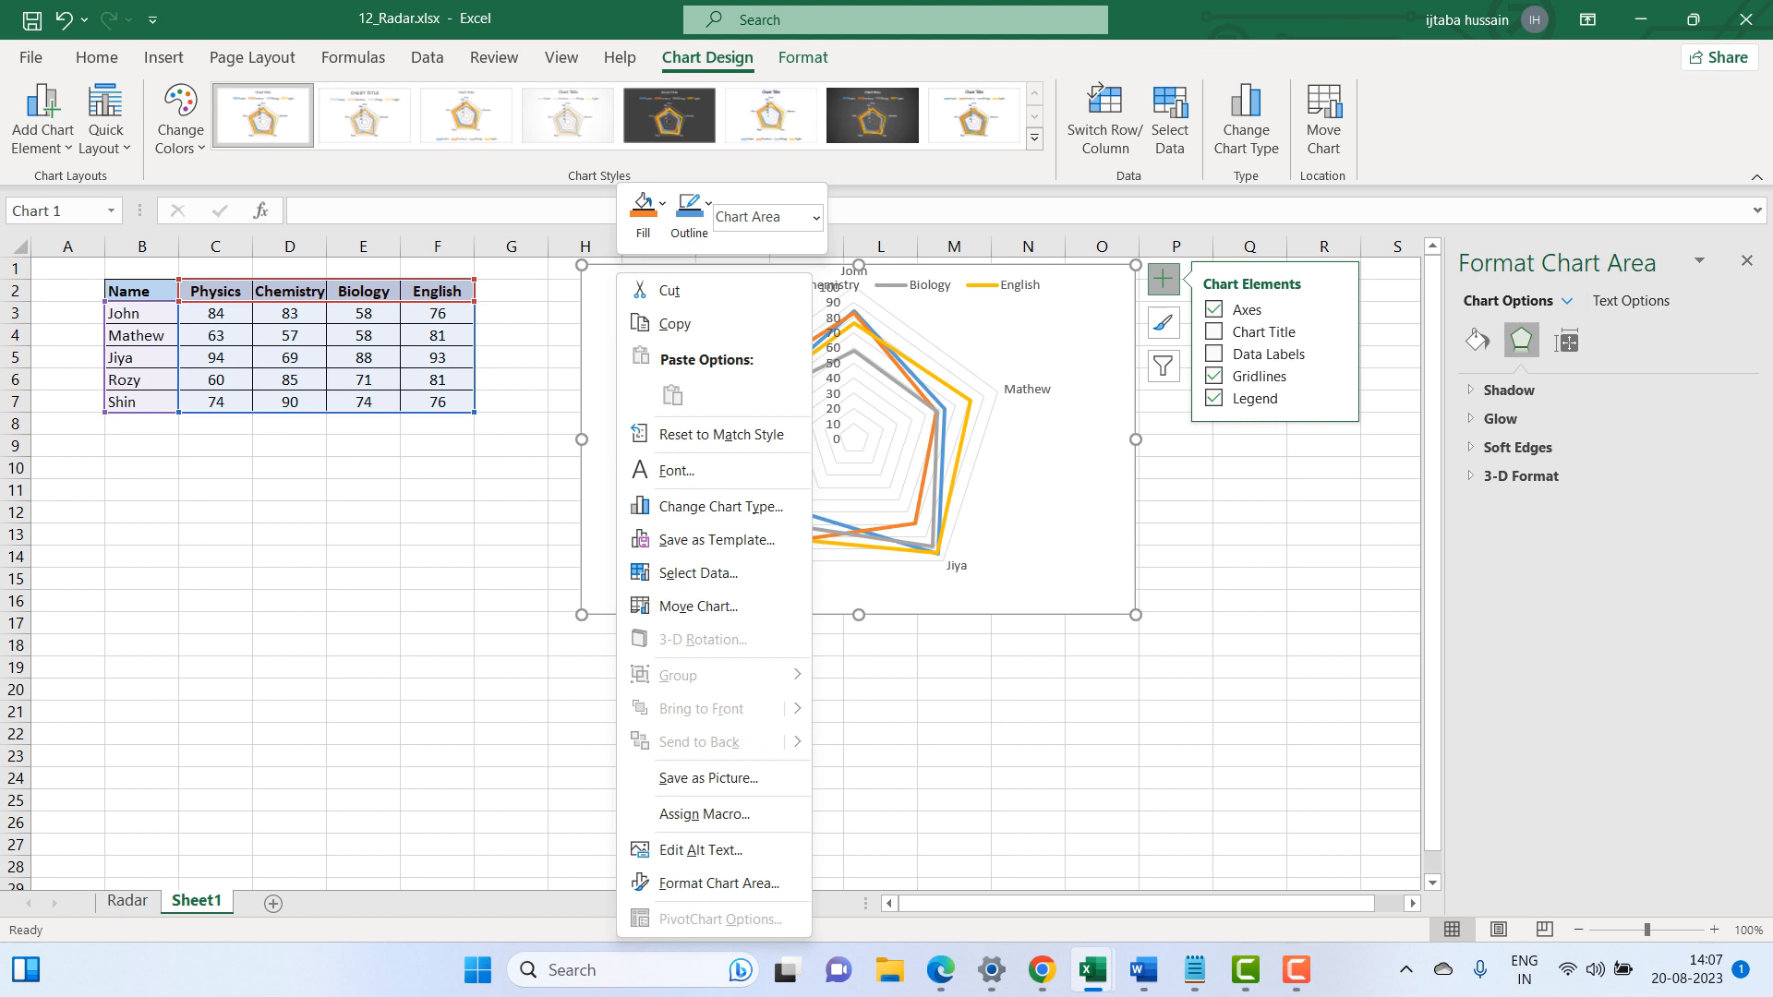
mouse_move(699, 572)
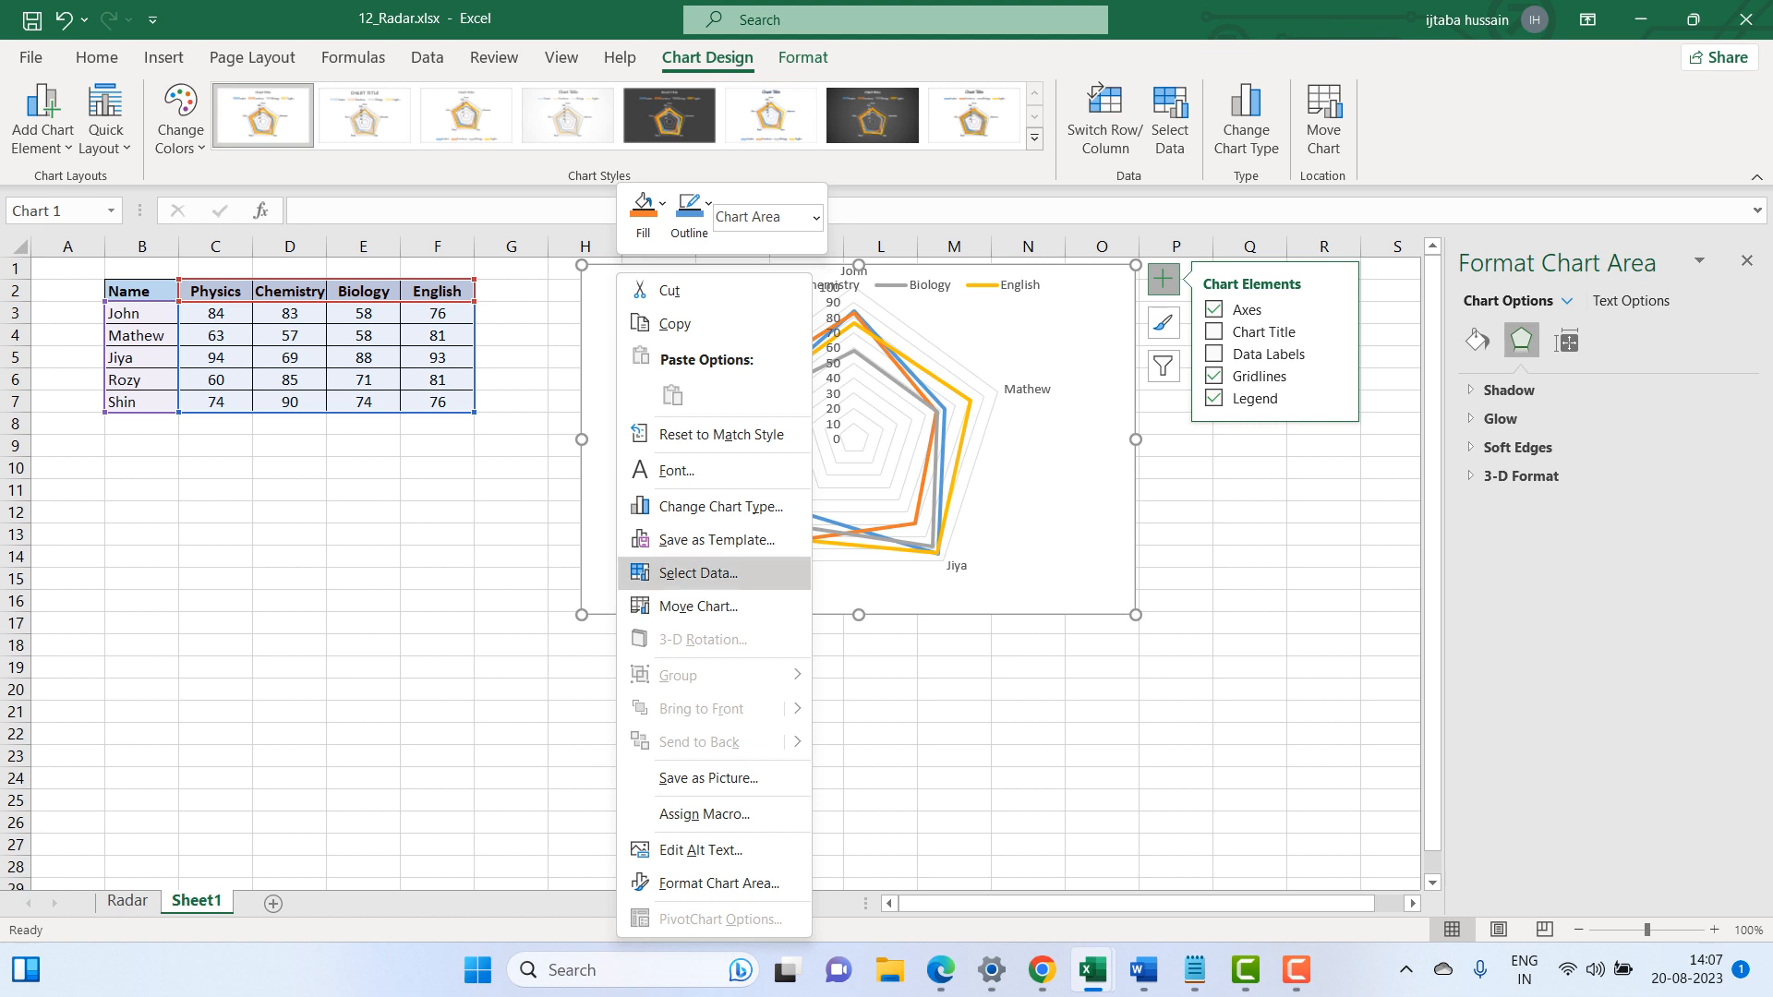
left_click(698, 572)
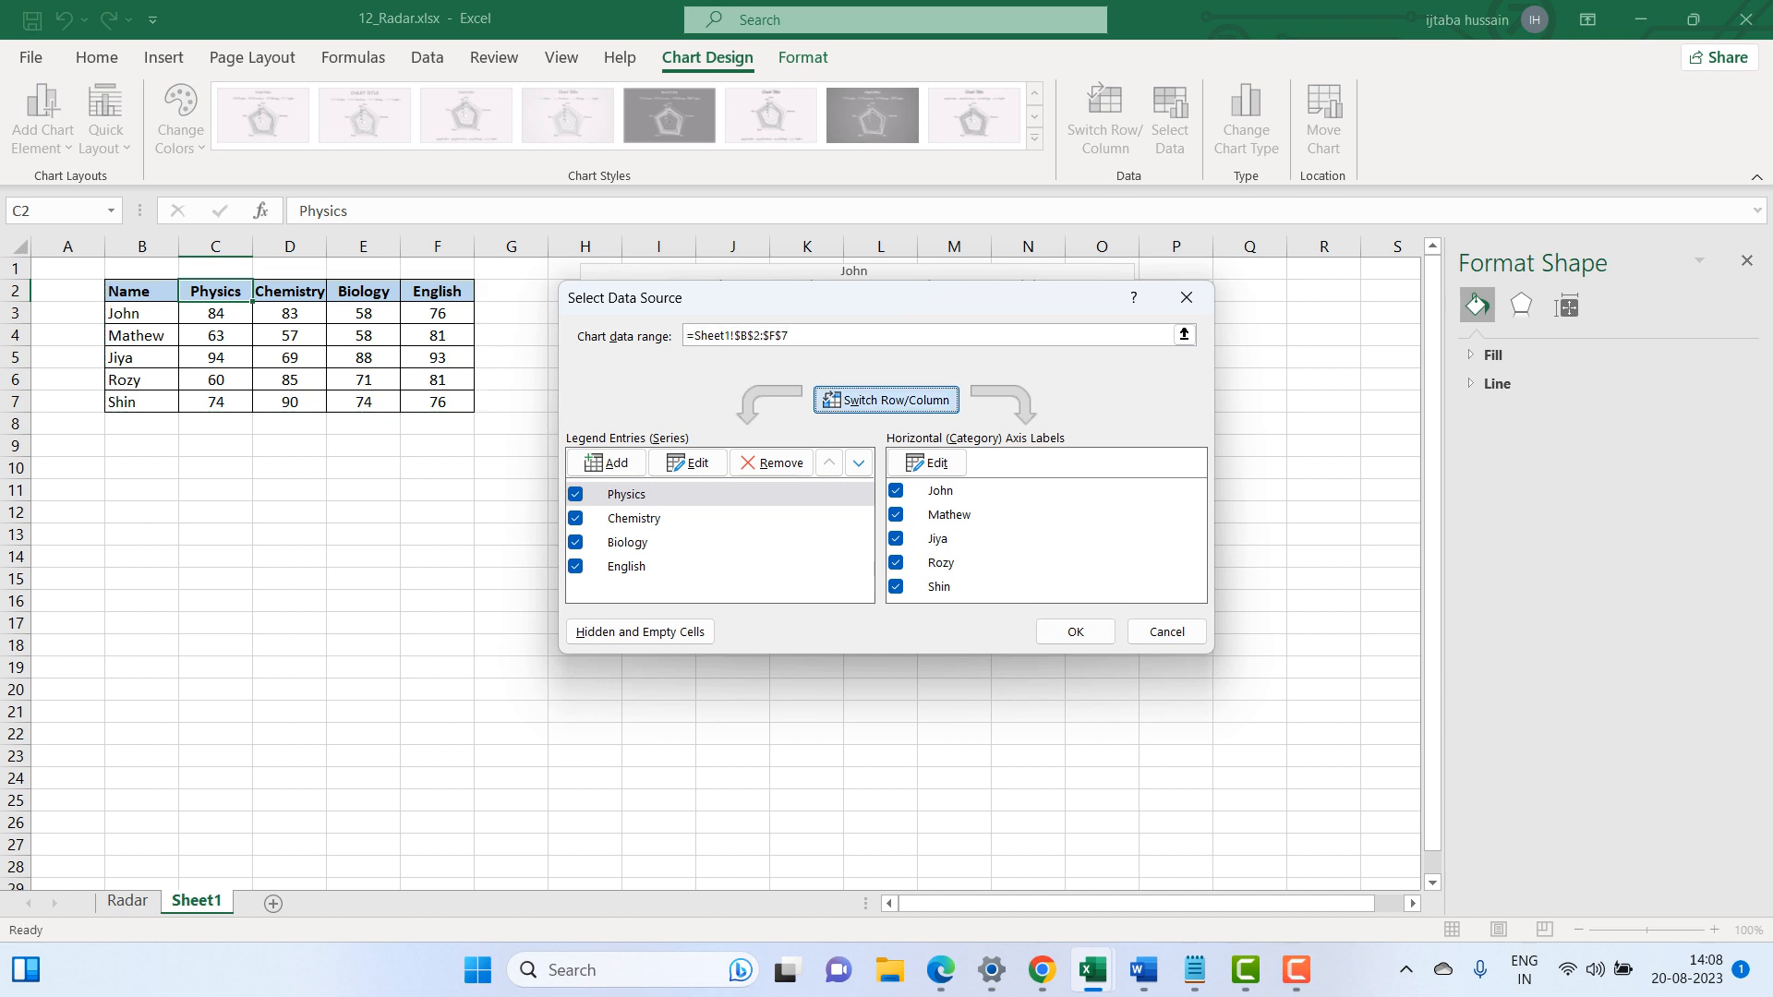
left_click(885, 399)
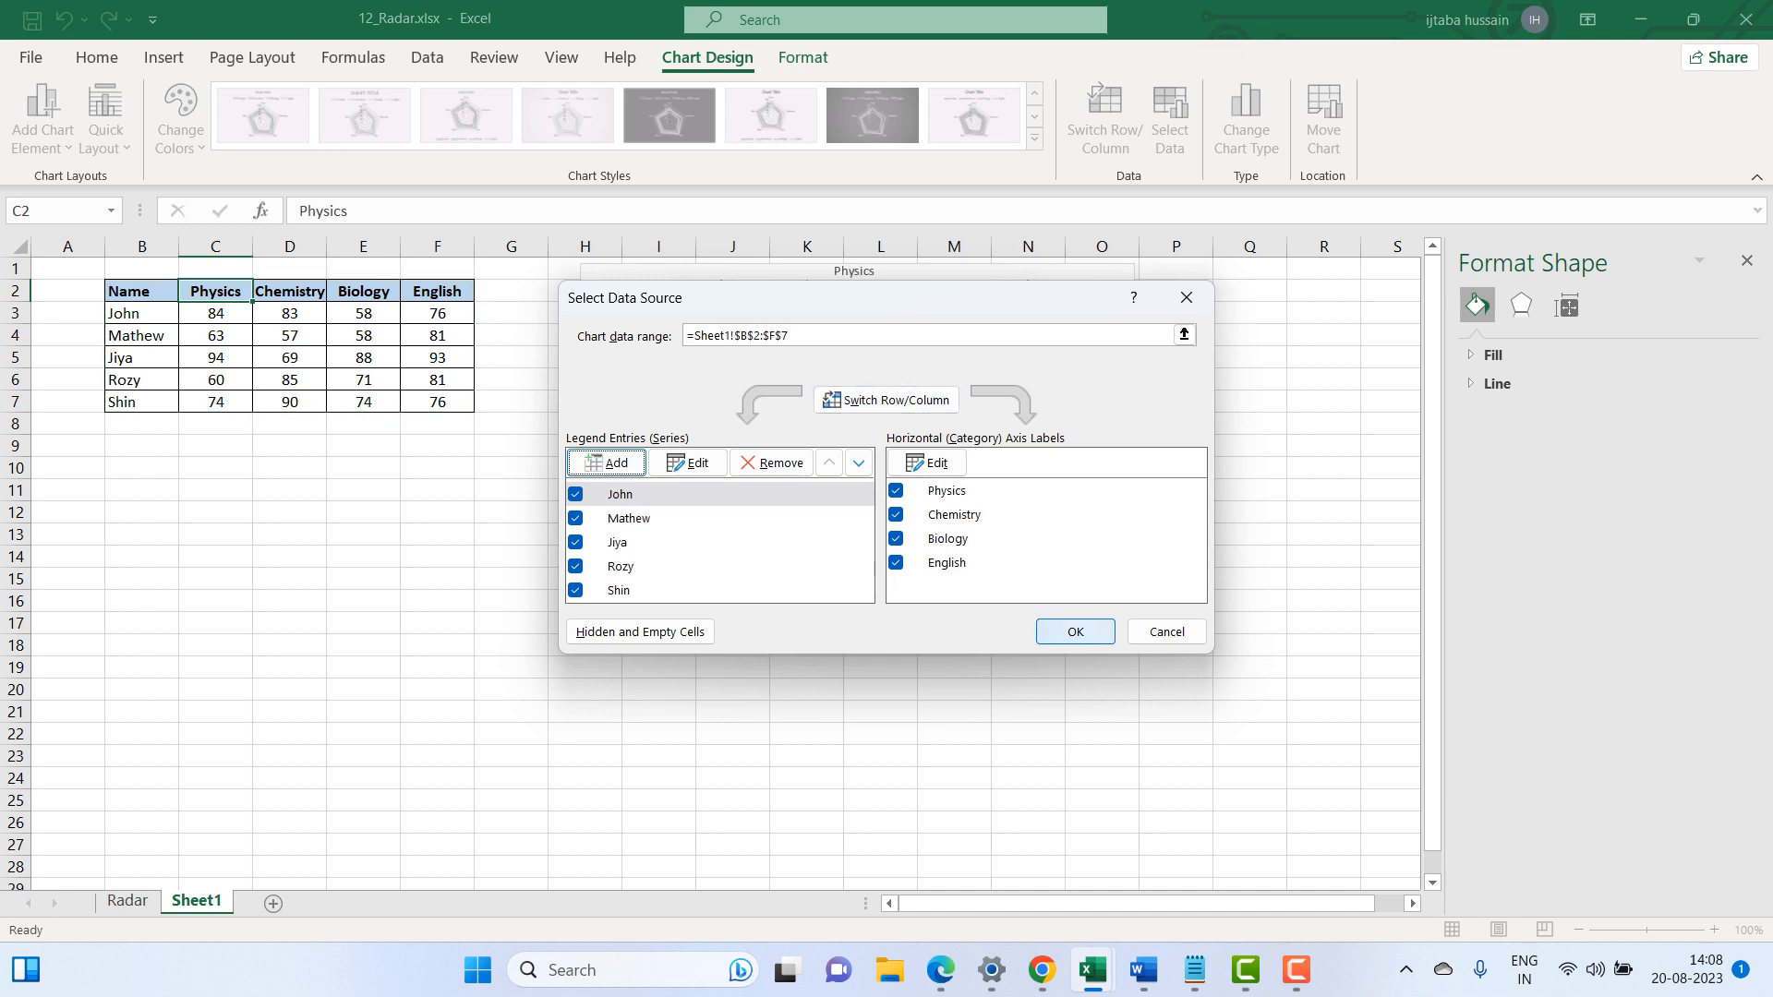
Confirm the Select Data Source dialog with OK to apply the swapped layout
left_click(1072, 632)
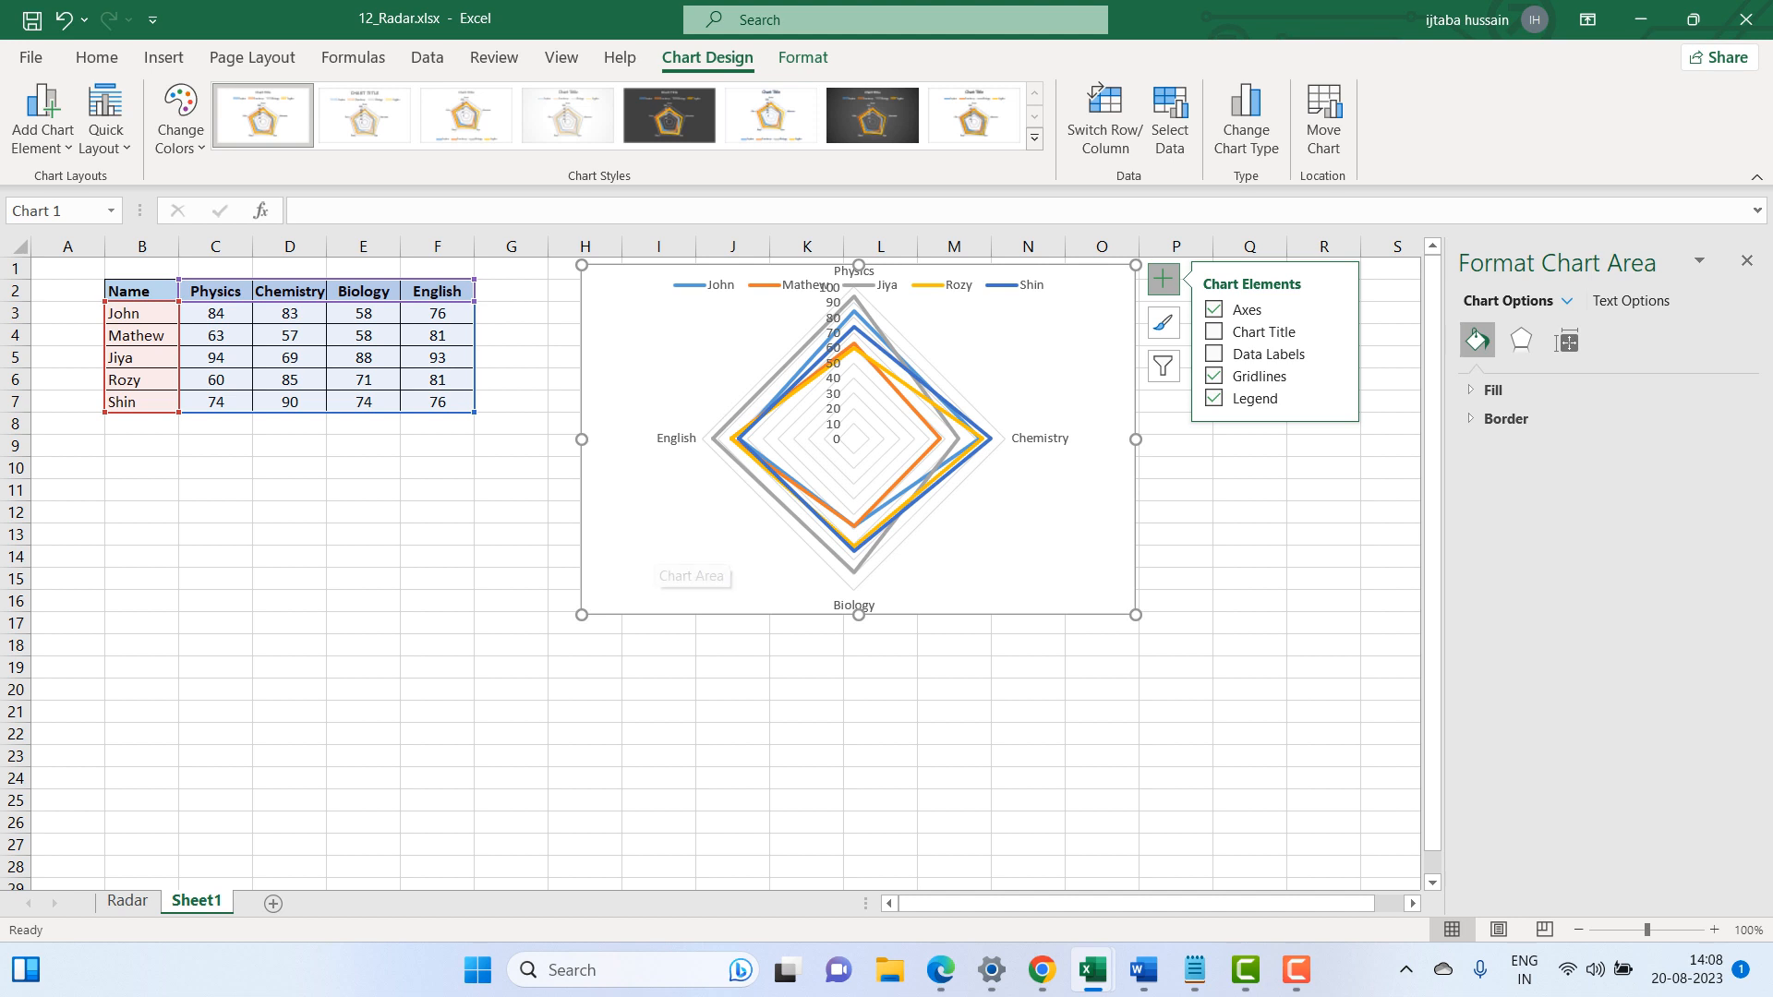
mouse_move(769, 484)
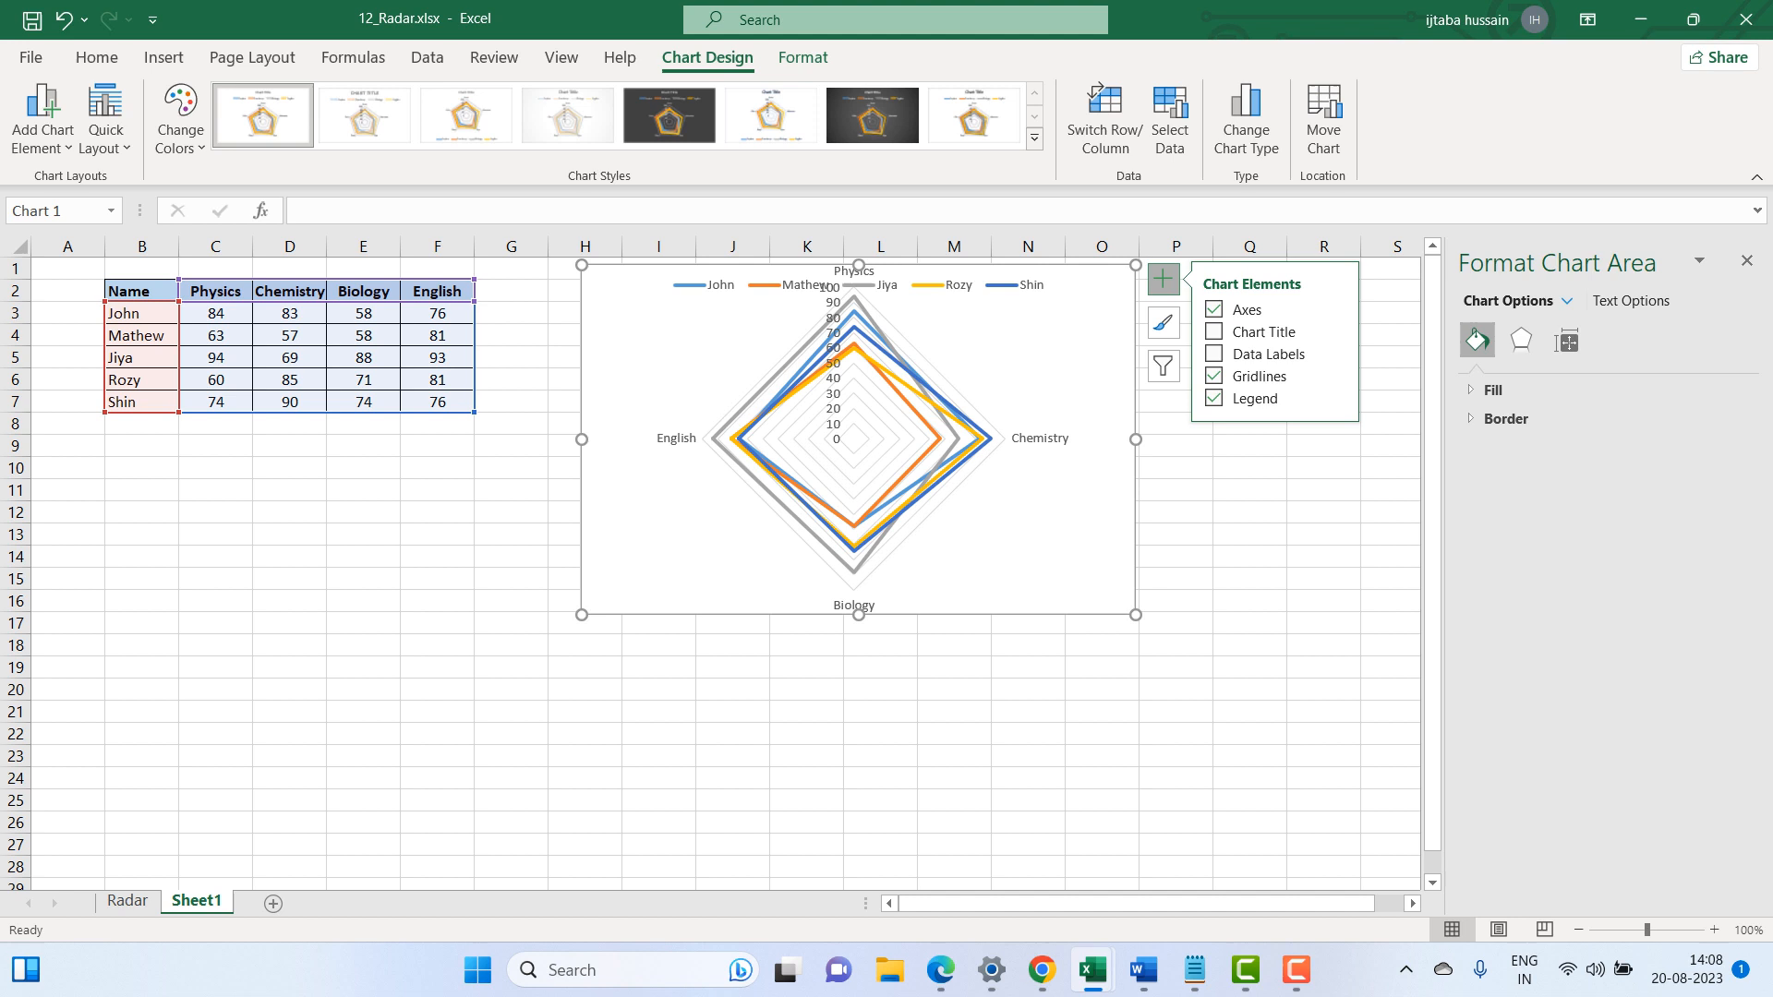
mouse_move(892, 467)
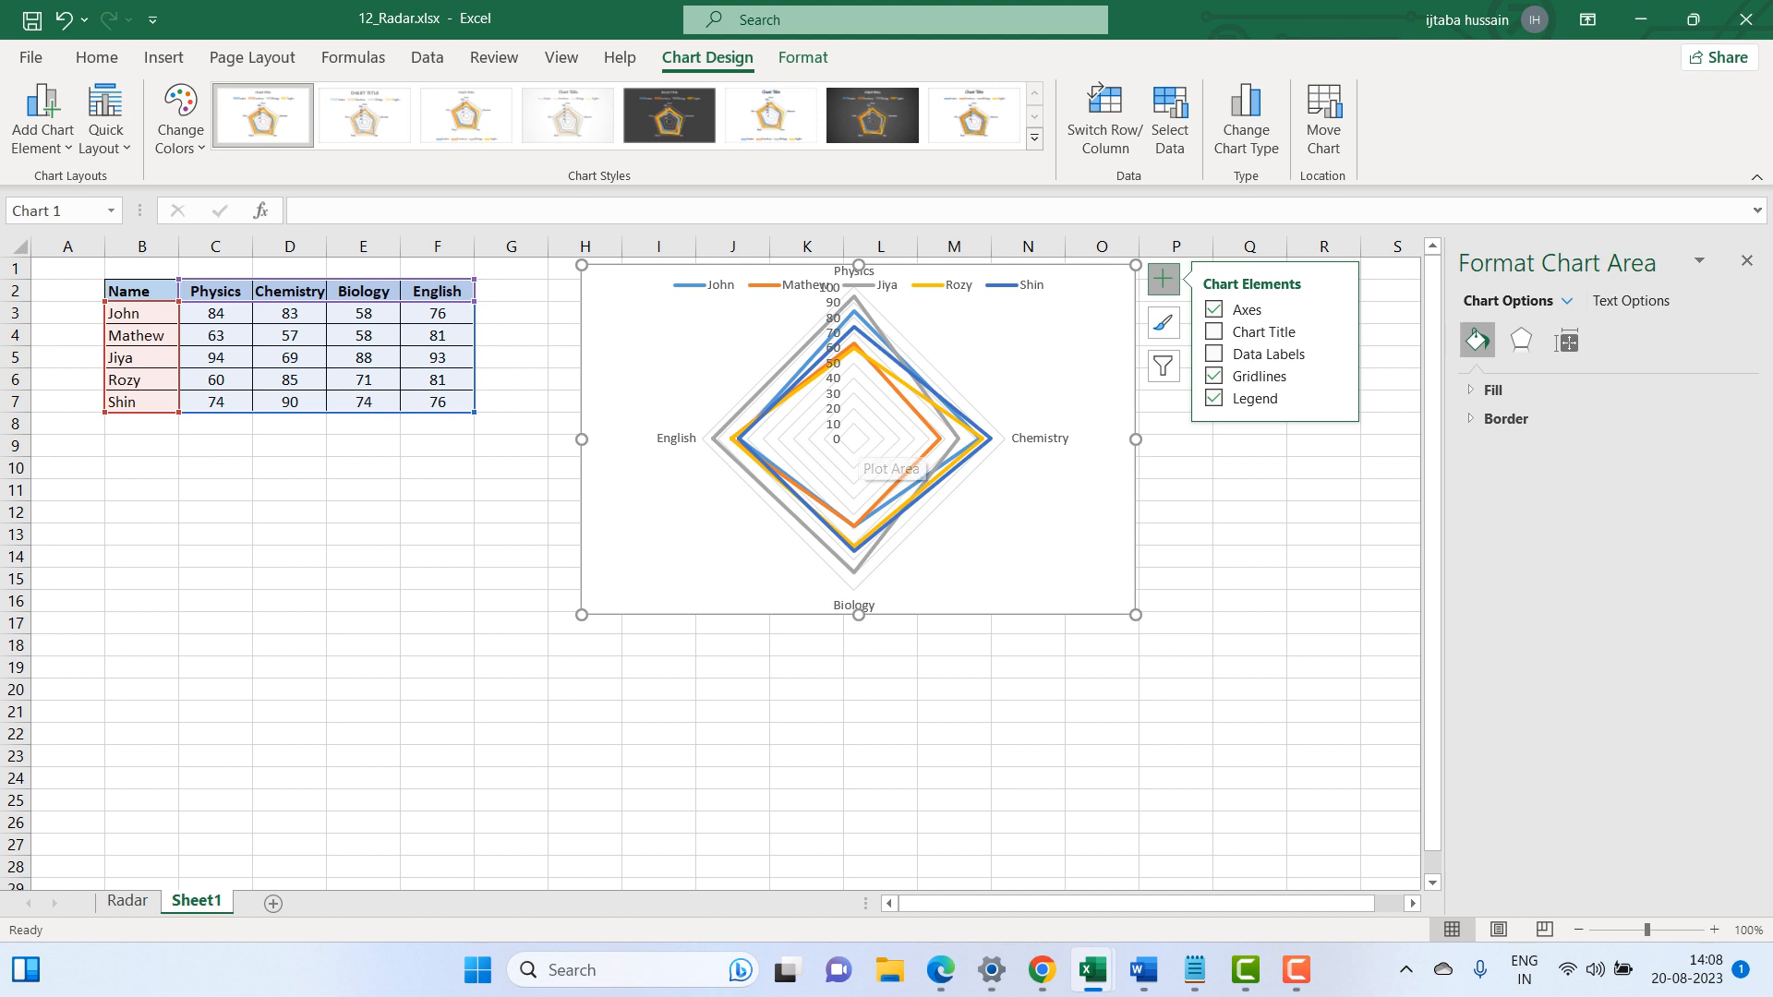